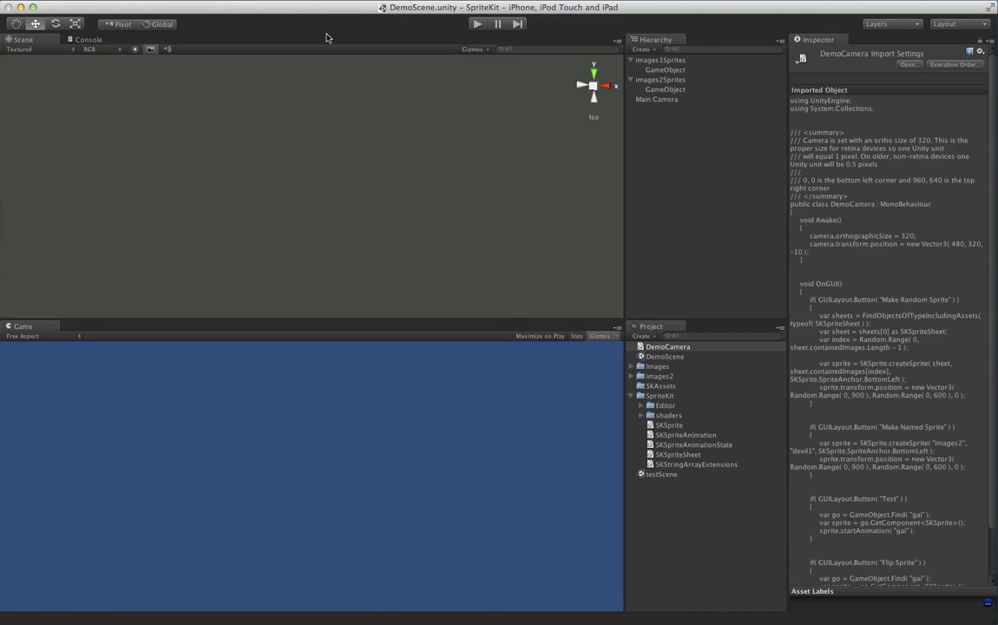
pyautogui.moveTo(362, 40)
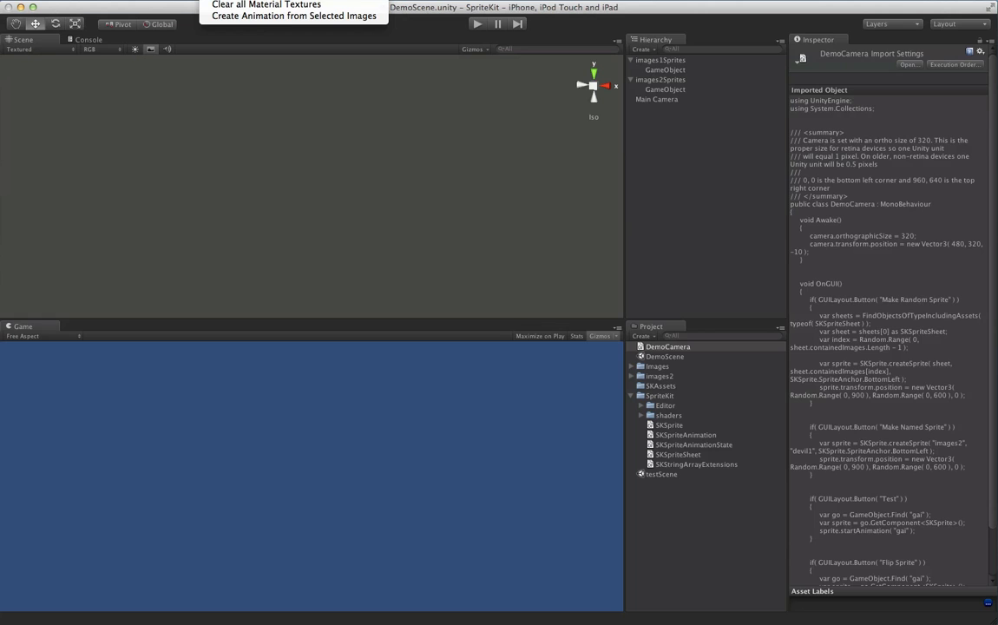
# - Generate the Images sprite sheet, then inspect Images_material, both atlases and the 16-image Images_sheet
pyautogui.click(292, 16)
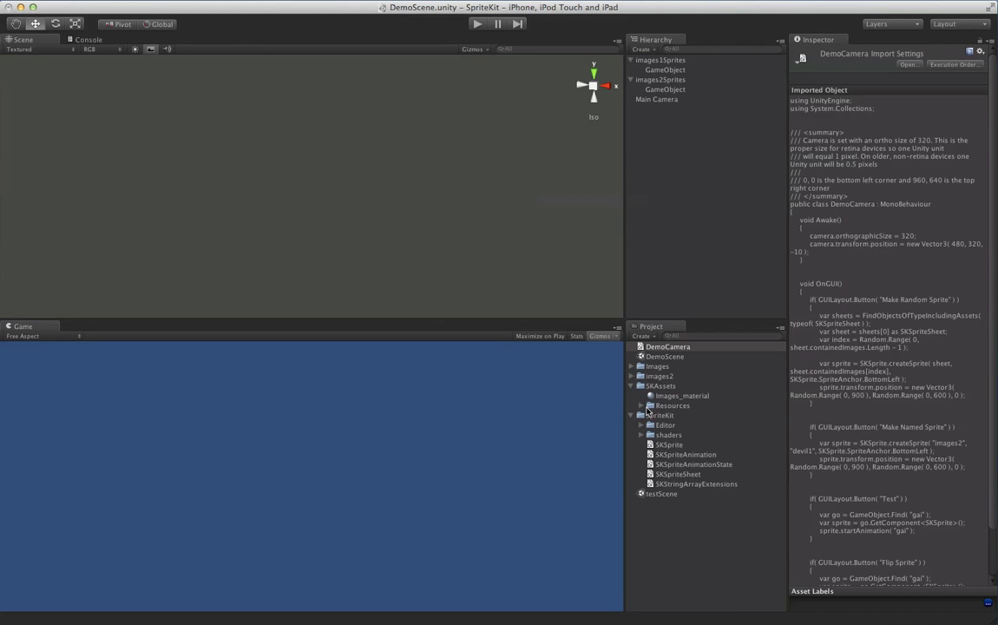
pyautogui.click(682, 396)
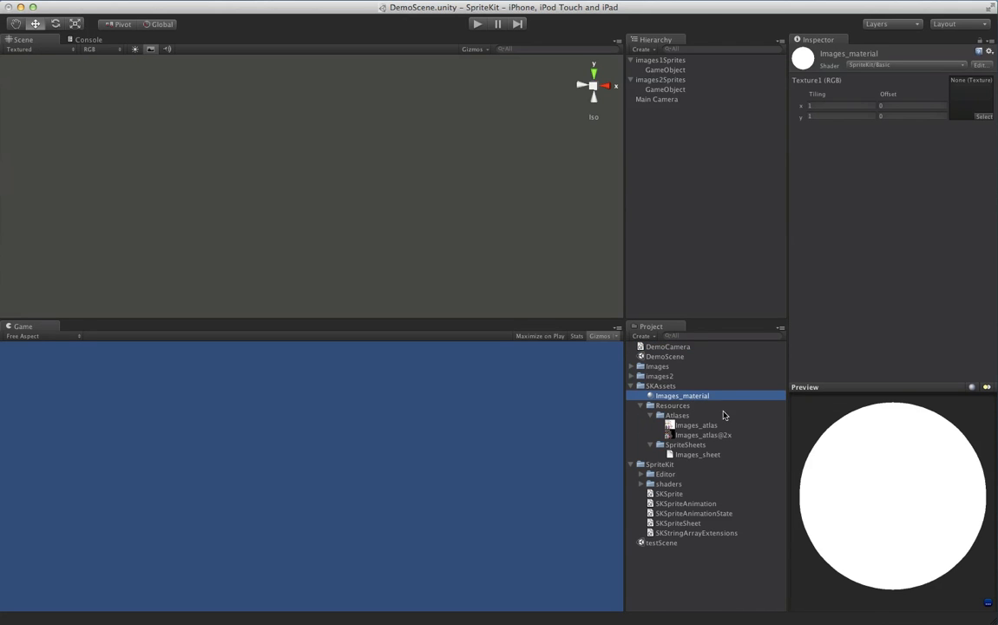
pyautogui.click(700, 435)
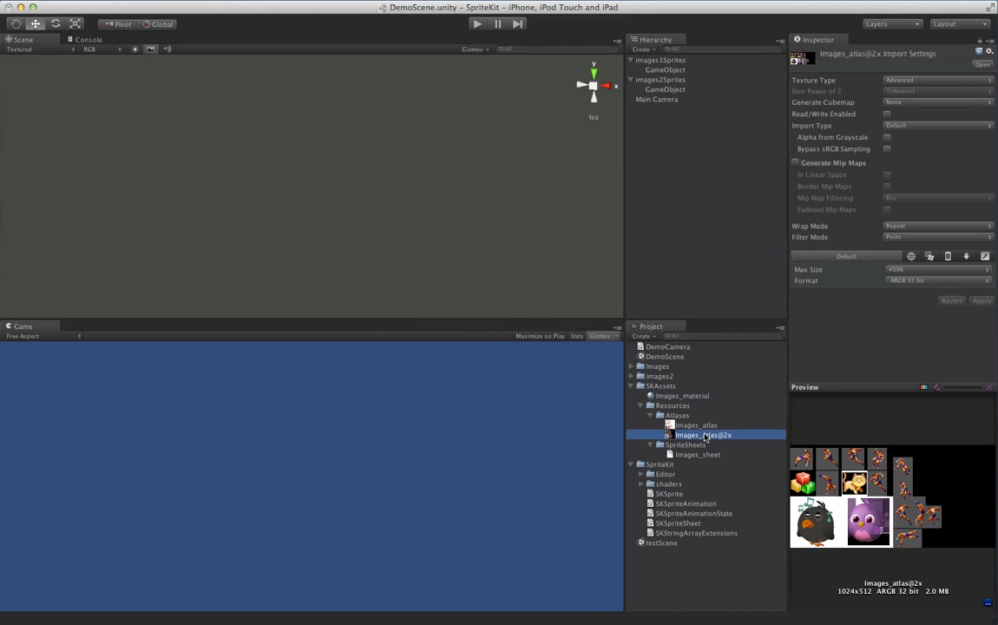
pyautogui.click(695, 425)
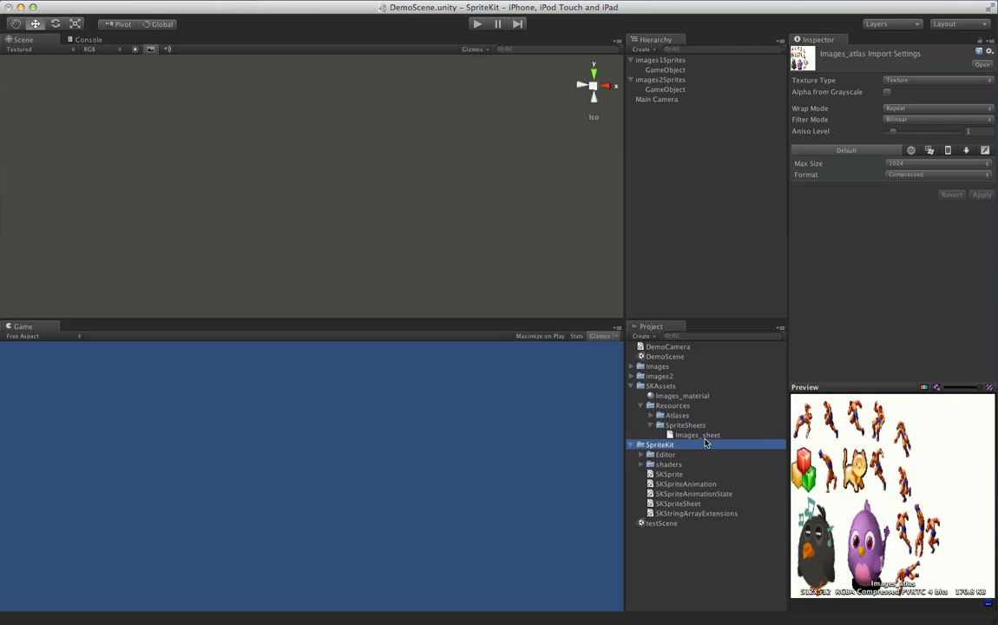
pyautogui.click(697, 433)
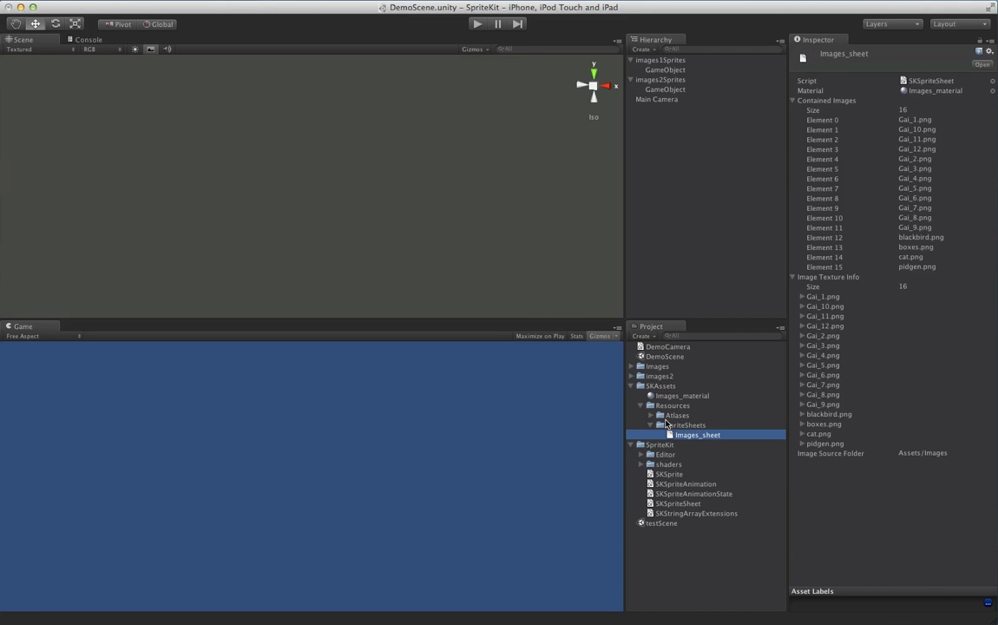
# - Generate a sprite sheet from the images2 folder and check the new images2 atlases
pyautogui.click(640, 405)
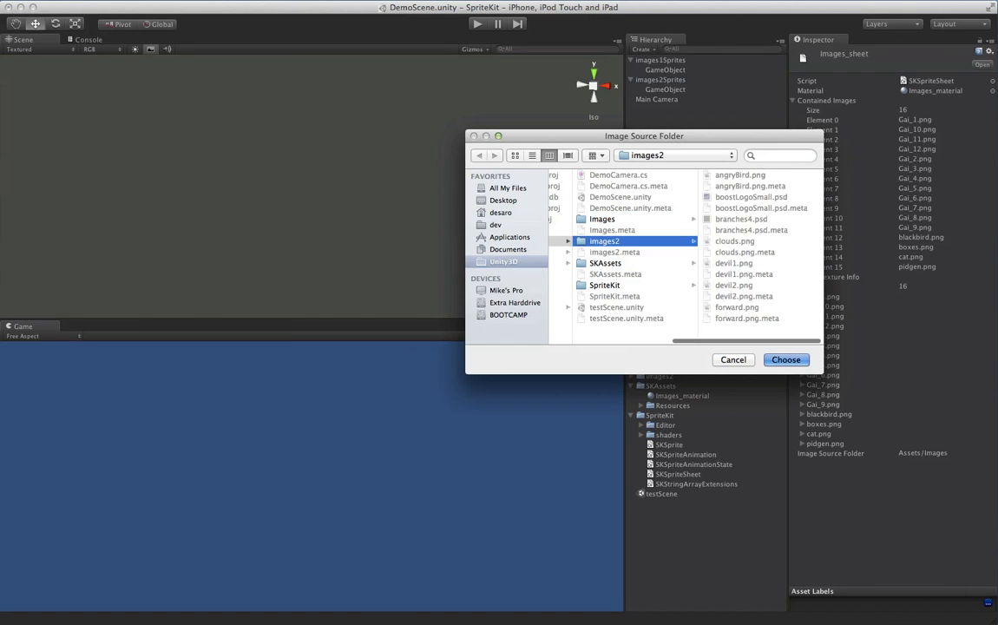
pyautogui.click(784, 359)
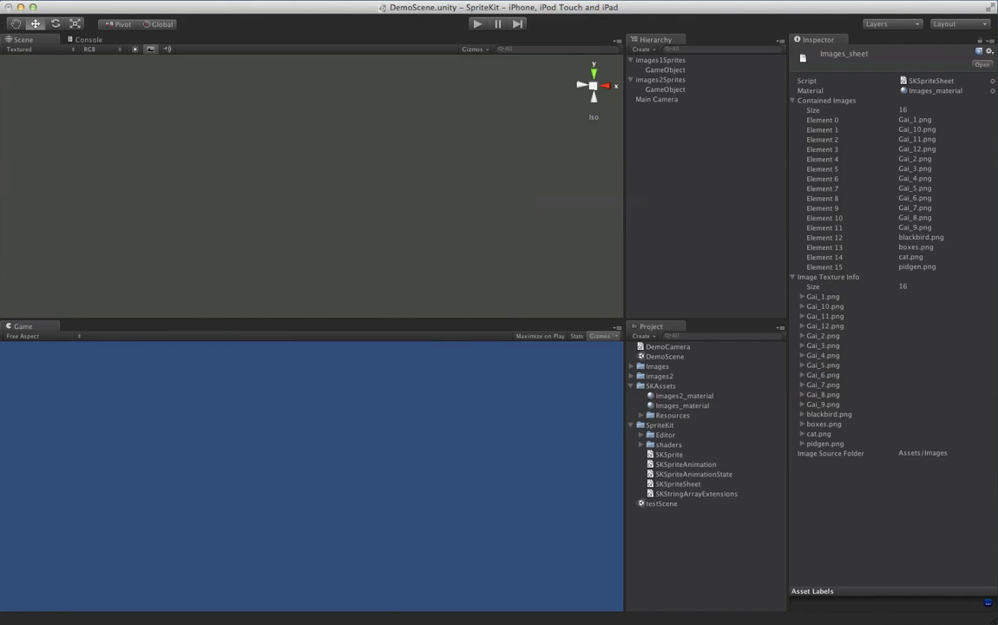
pyautogui.moveTo(738, 377)
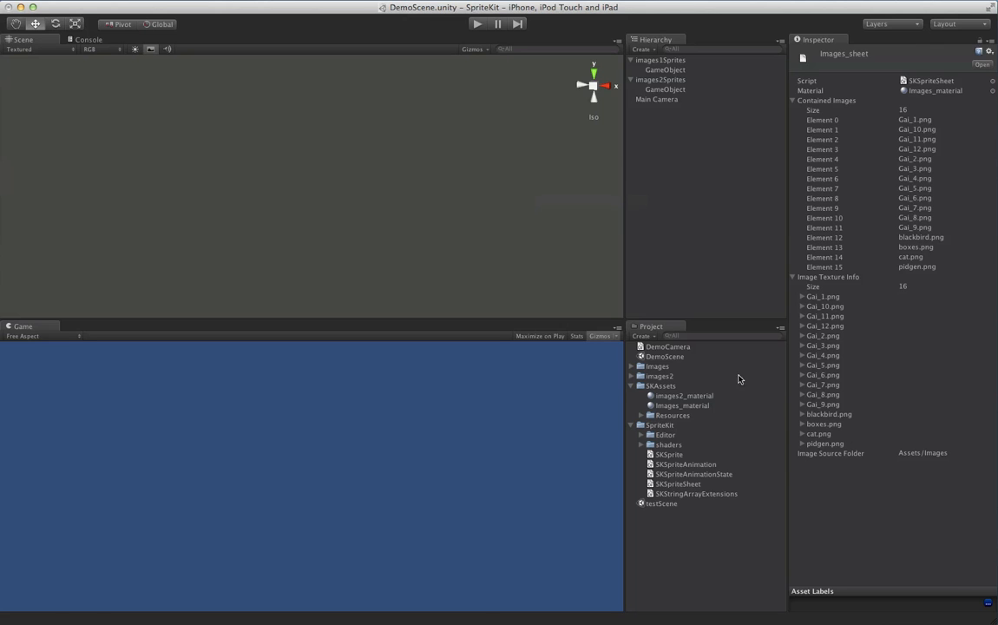
pyautogui.click(642, 414)
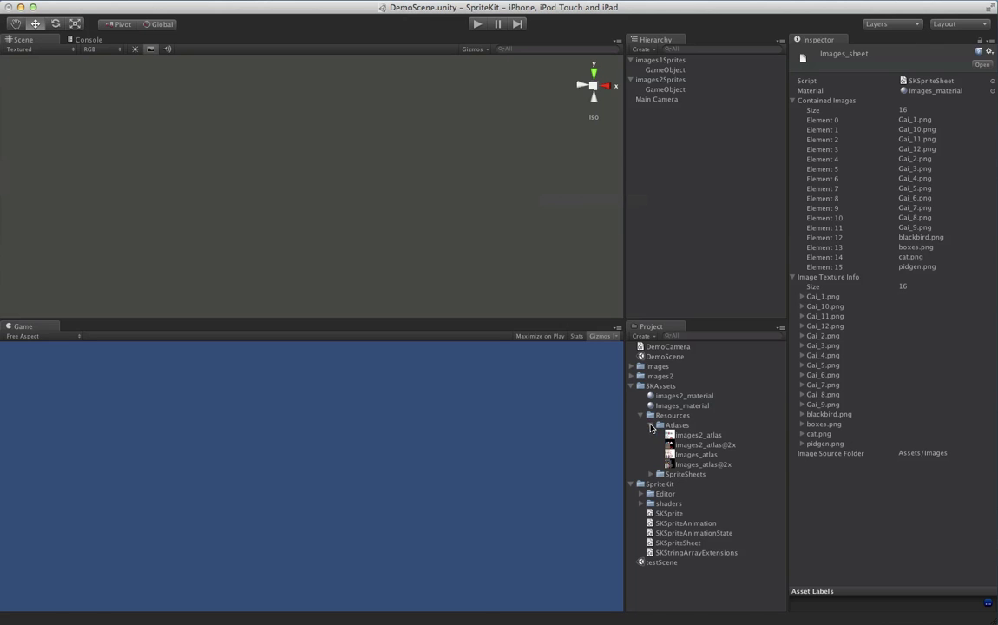
pyautogui.click(650, 425)
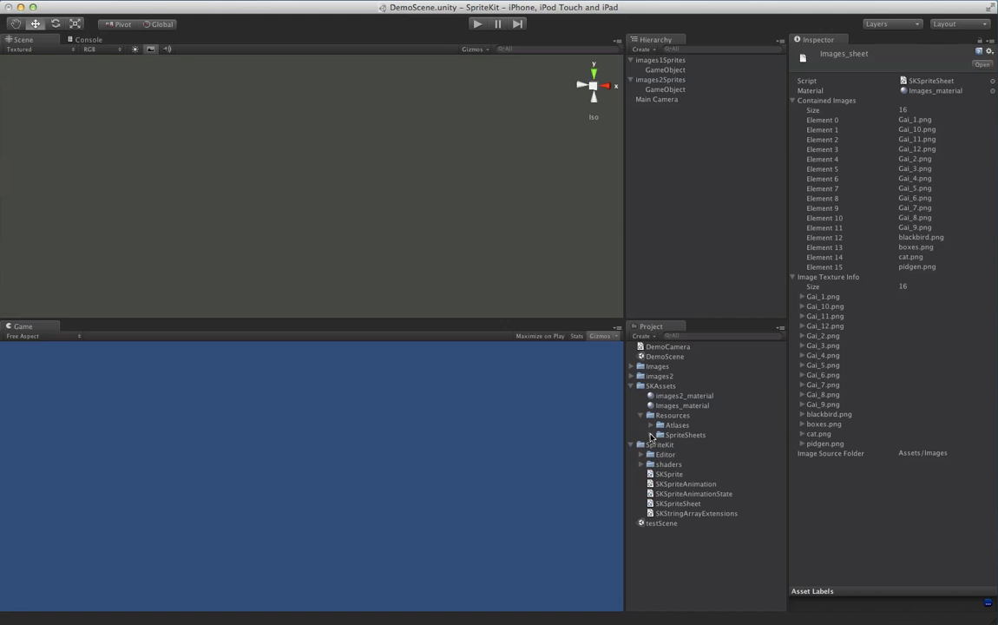
# - Select the GameObjects under images1Sprites and images2Sprites, ending on the first images1Sprites child
pyautogui.click(667, 69)
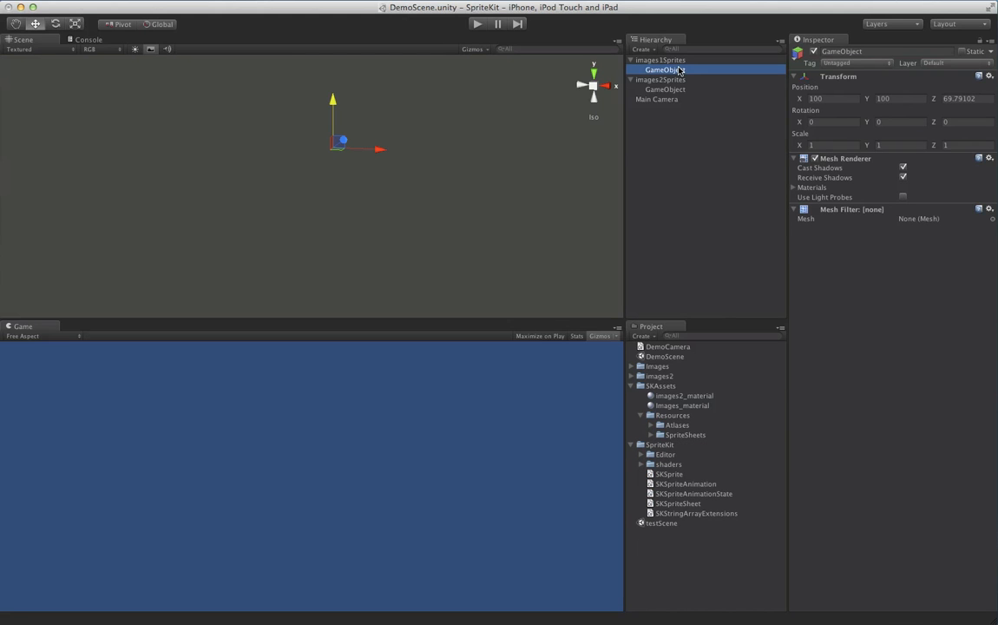
pyautogui.click(665, 109)
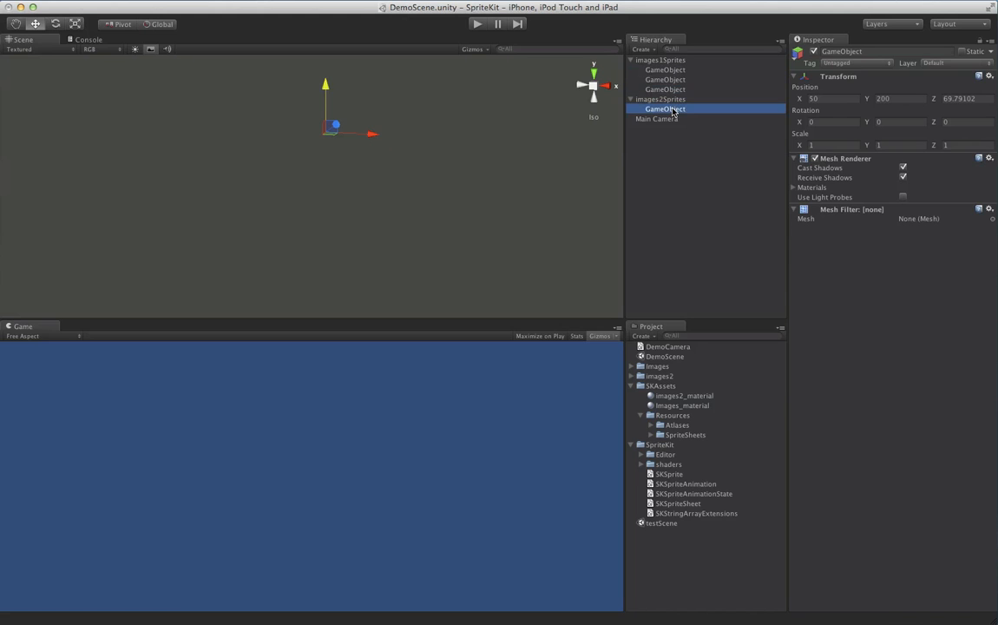
pyautogui.click(665, 69)
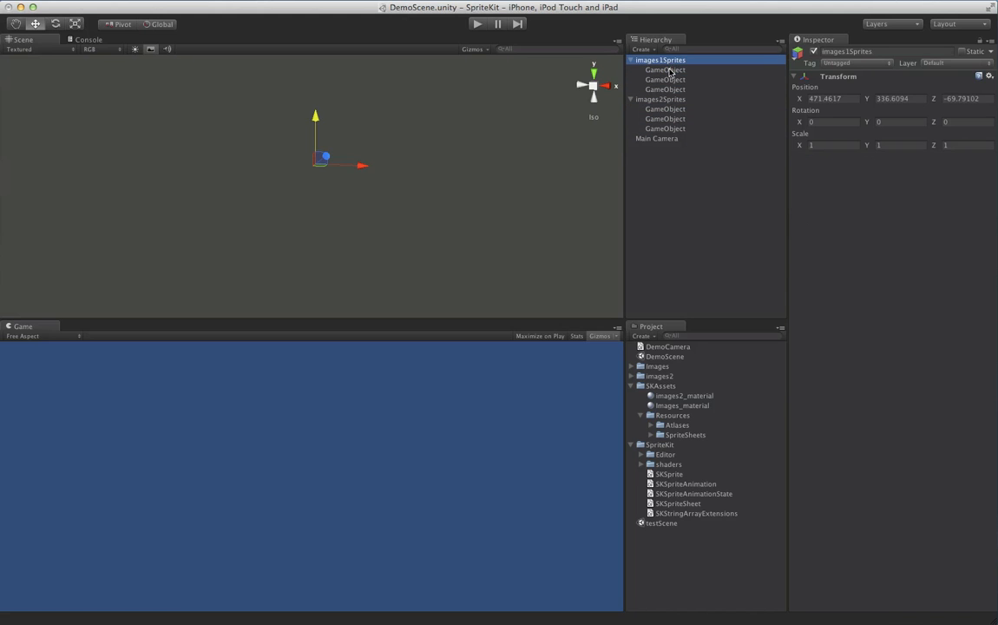
pyautogui.click(665, 69)
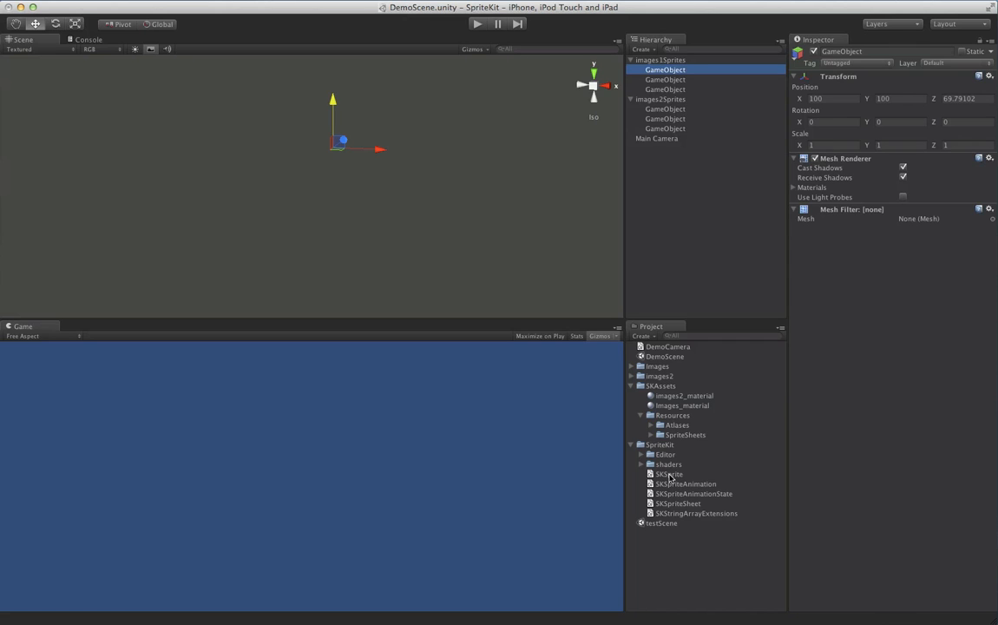
# - Attach SKSprite showing blackbird.png from Images_sheet, and drag it to the scene centre
pyautogui.click(669, 474)
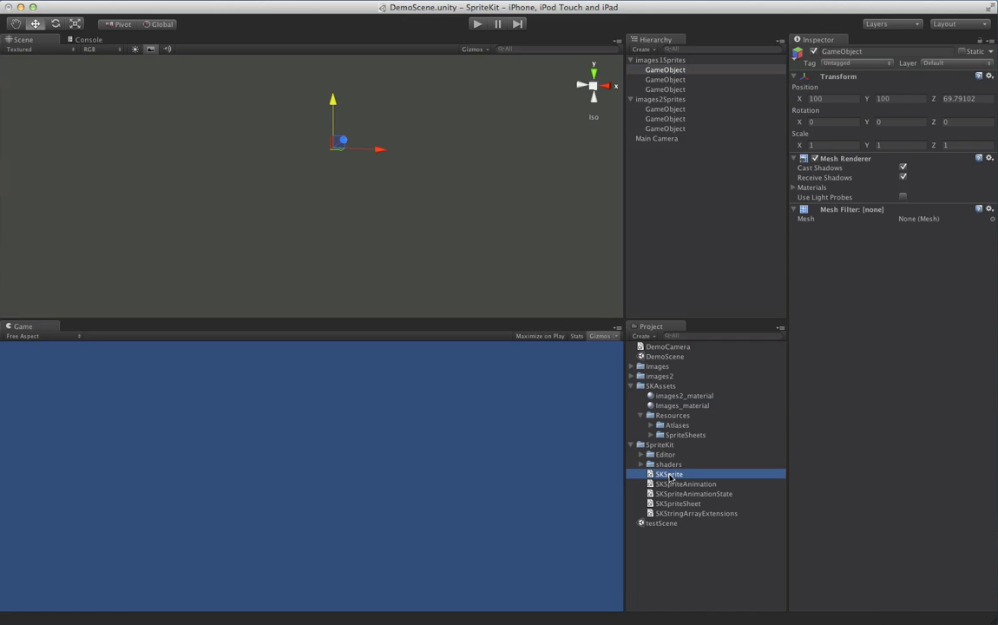
pyautogui.click(669, 474)
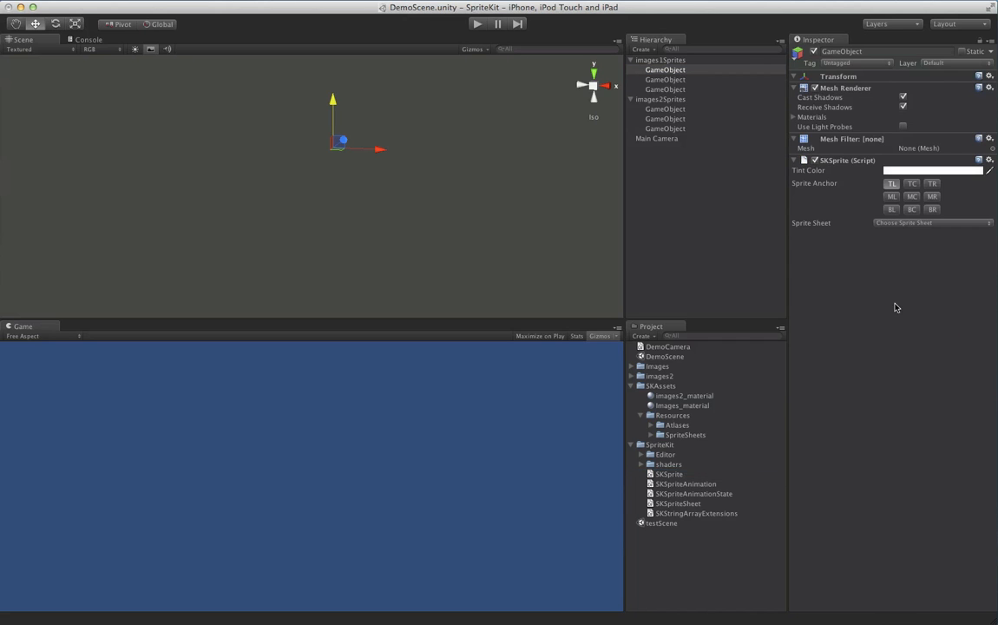
pyautogui.moveTo(995, 182)
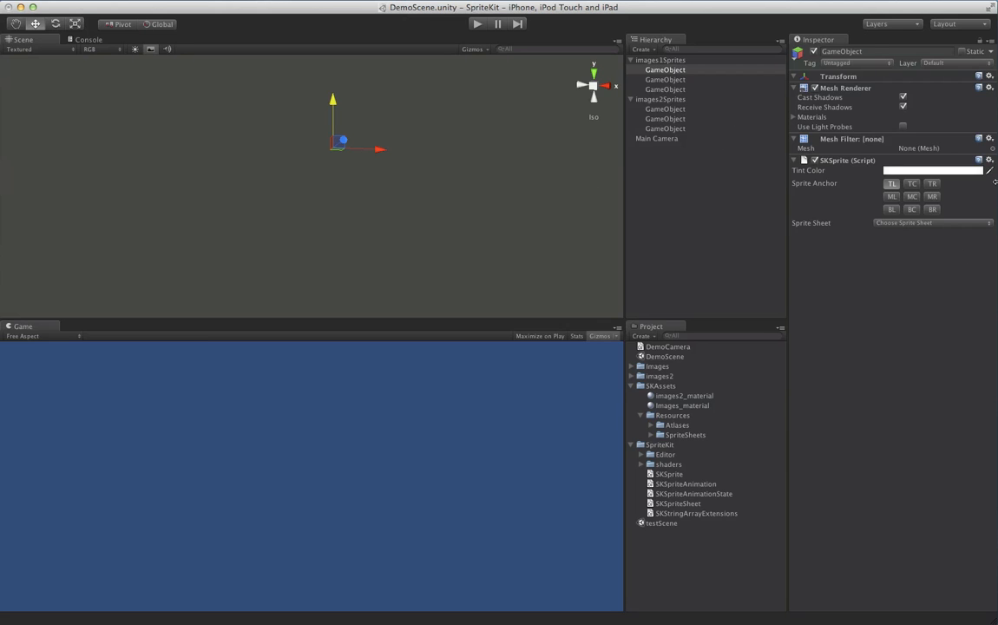
pyautogui.click(933, 223)
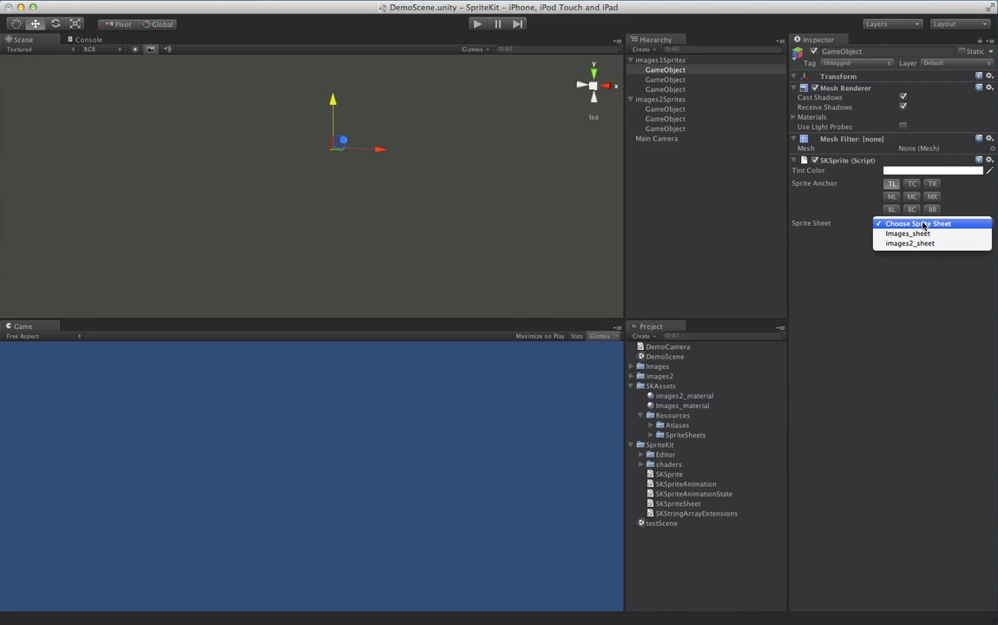
pyautogui.moveTo(907, 233)
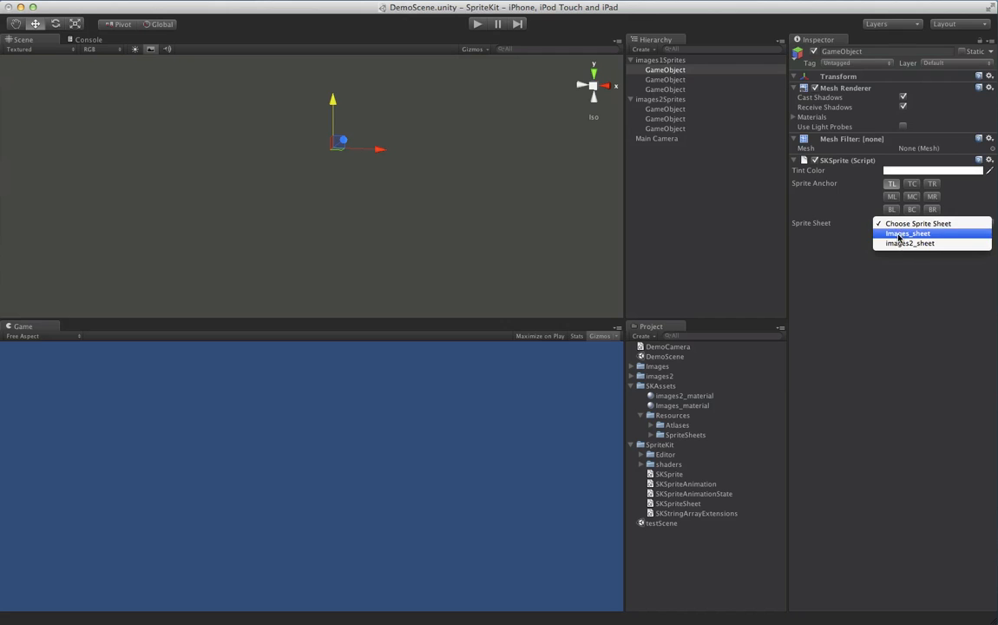
pyautogui.click(907, 233)
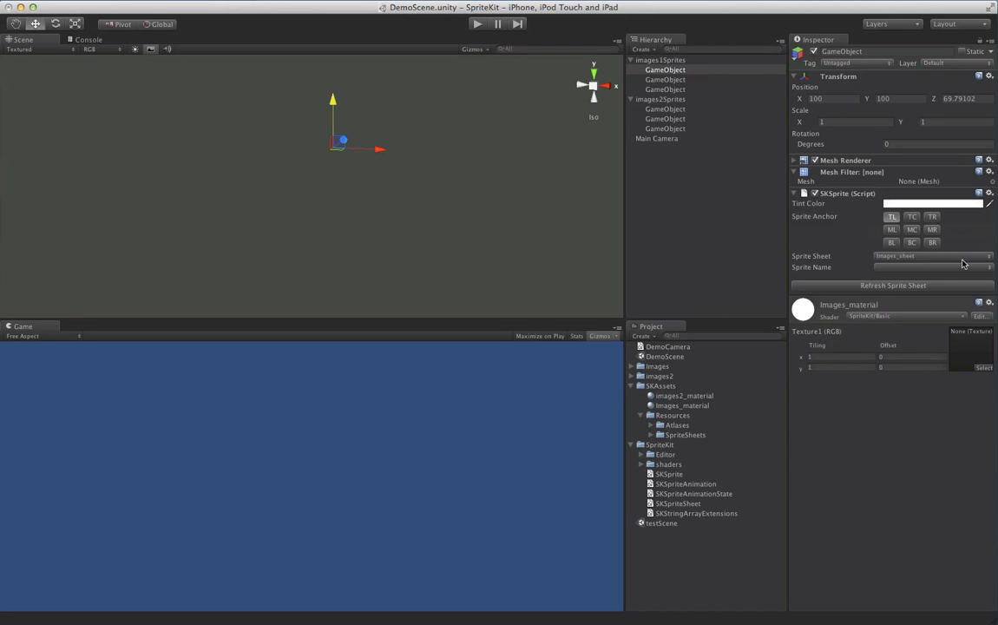
pyautogui.click(933, 267)
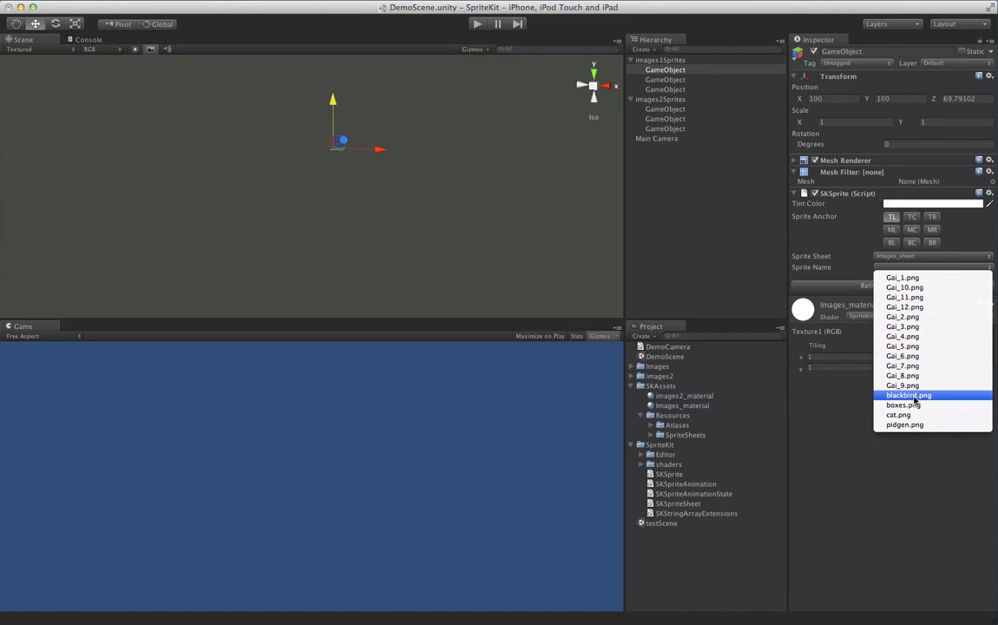
pyautogui.click(908, 395)
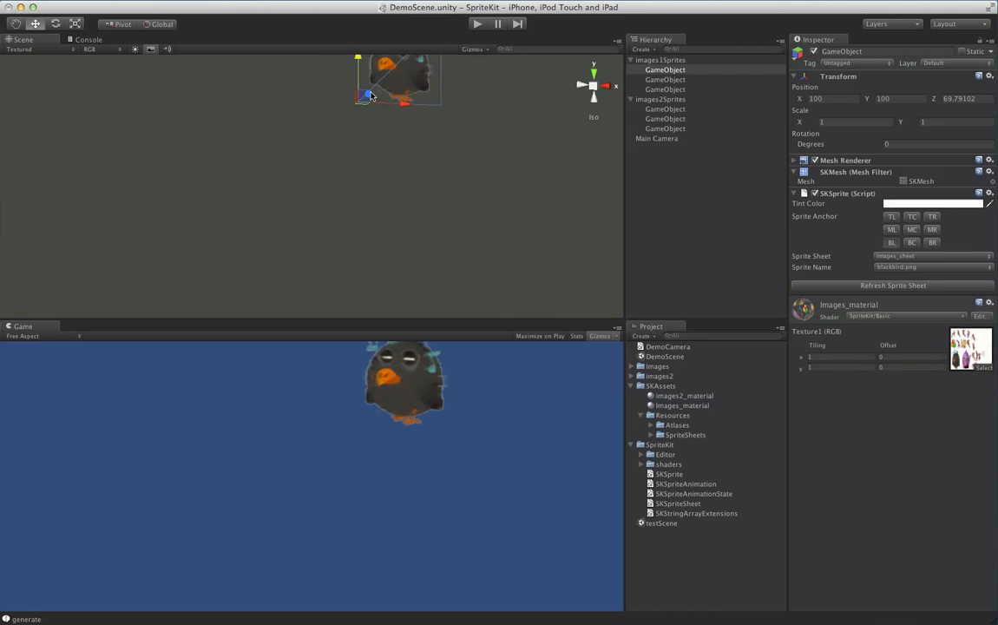
pyautogui.moveTo(397, 83); pyautogui.dragTo(340, 134)
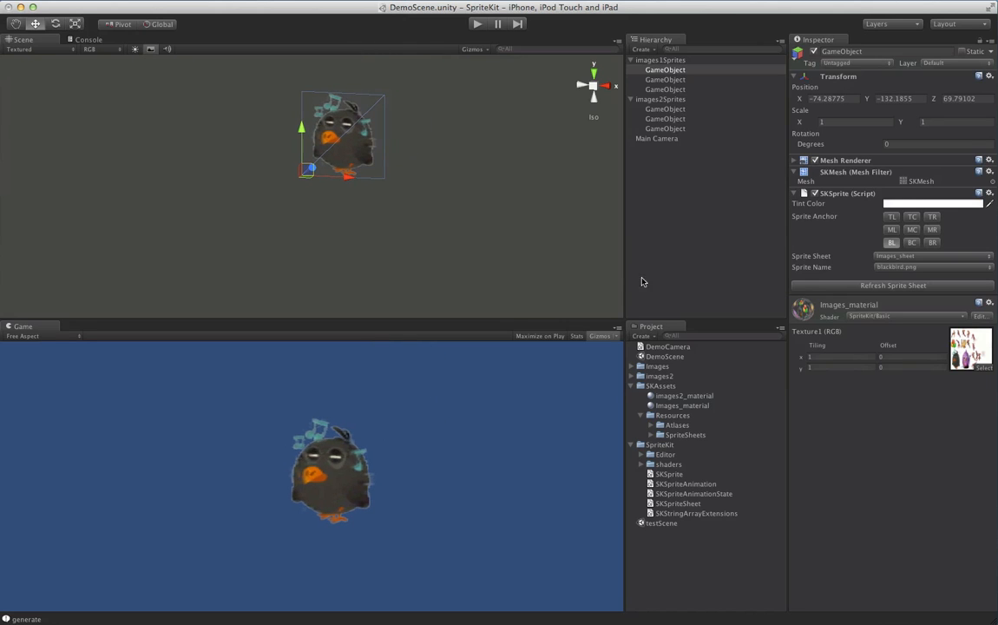
pyautogui.moveTo(620, 274)
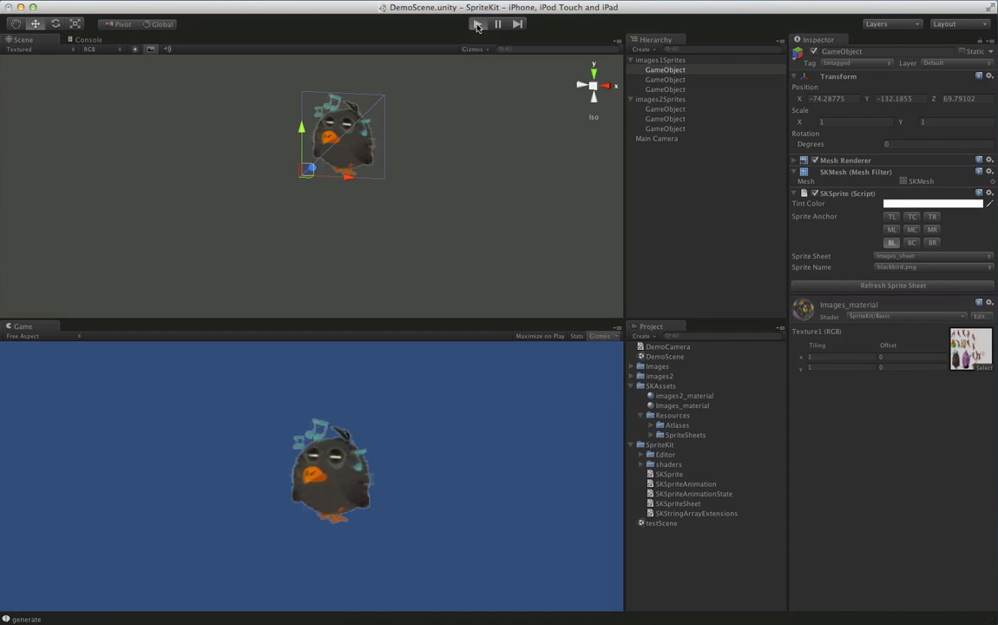
# - Test the scene in play mode, then stop play mode to resume editing
pyautogui.click(477, 23)
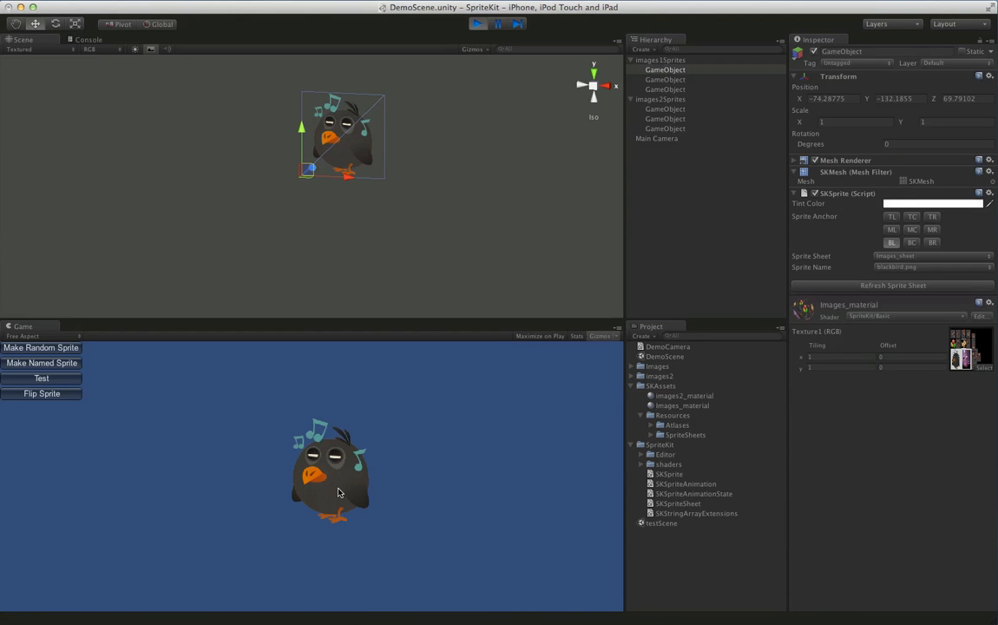
pyautogui.moveTo(276, 378)
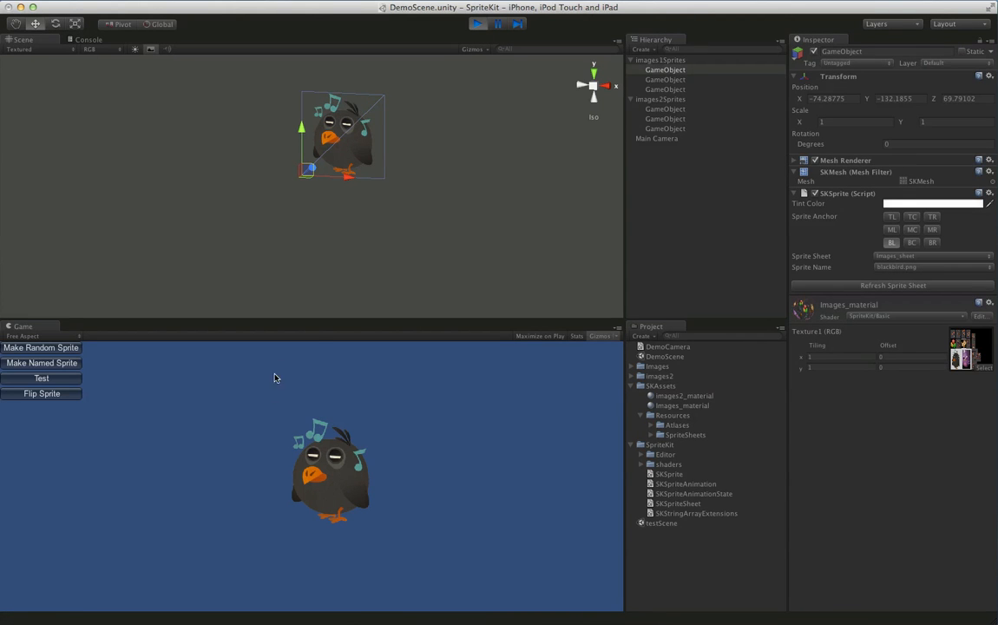
pyautogui.moveTo(378, 437)
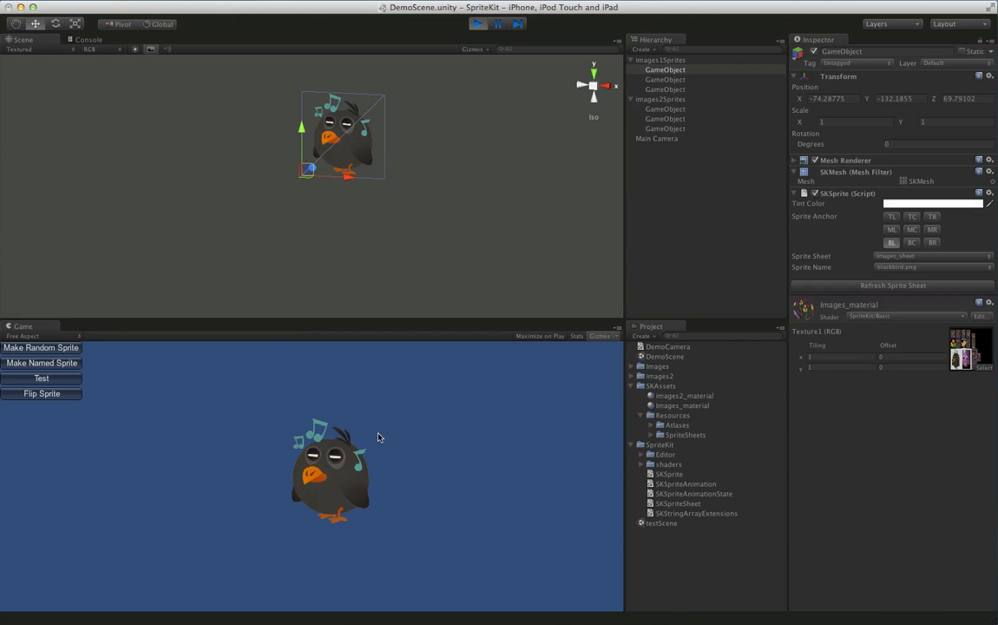
pyautogui.moveTo(418, 407)
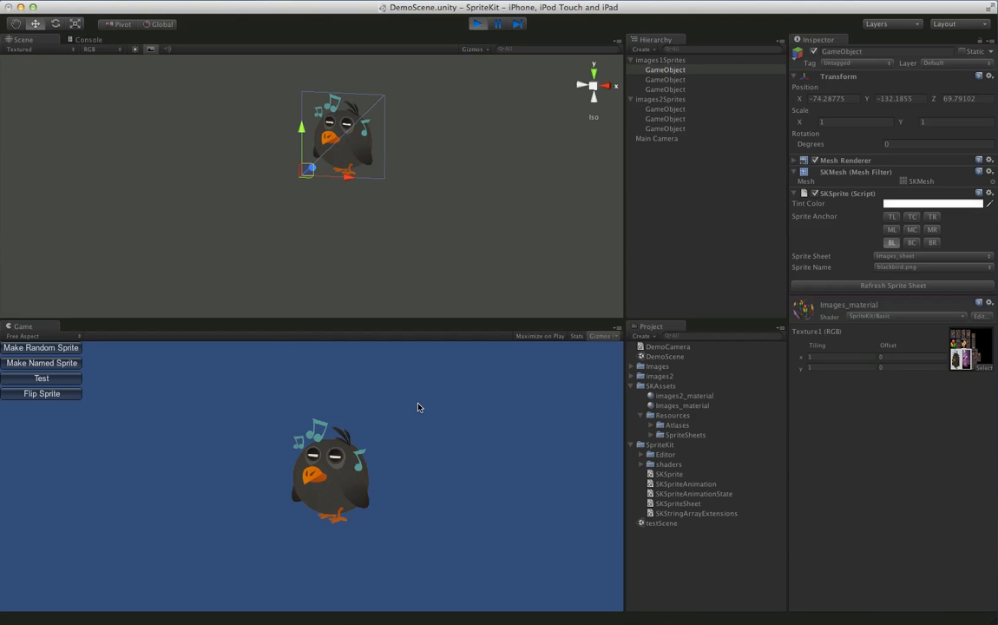
pyautogui.click(477, 23)
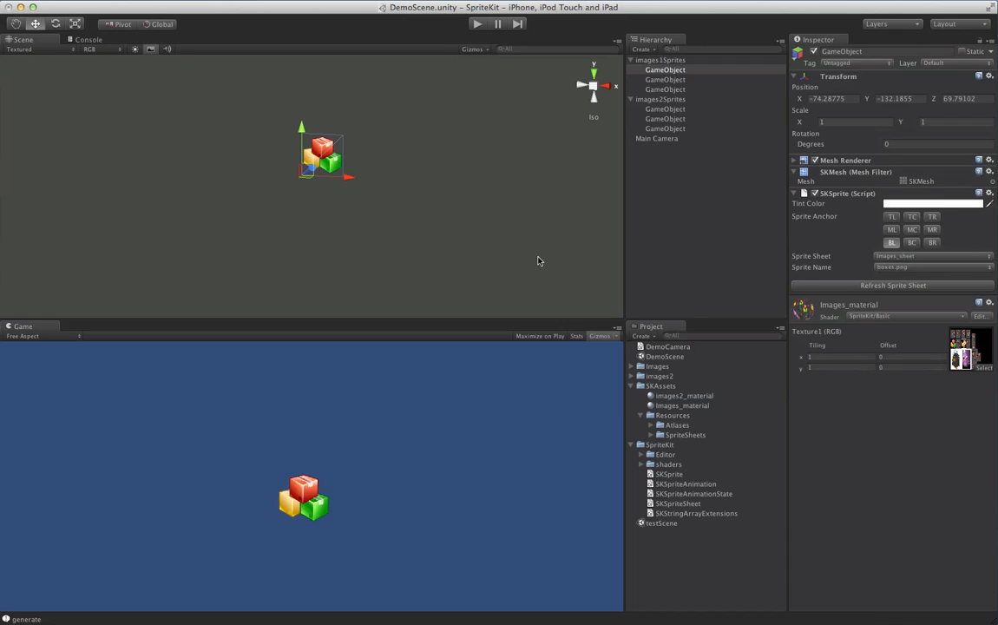
pyautogui.moveTo(671, 85)
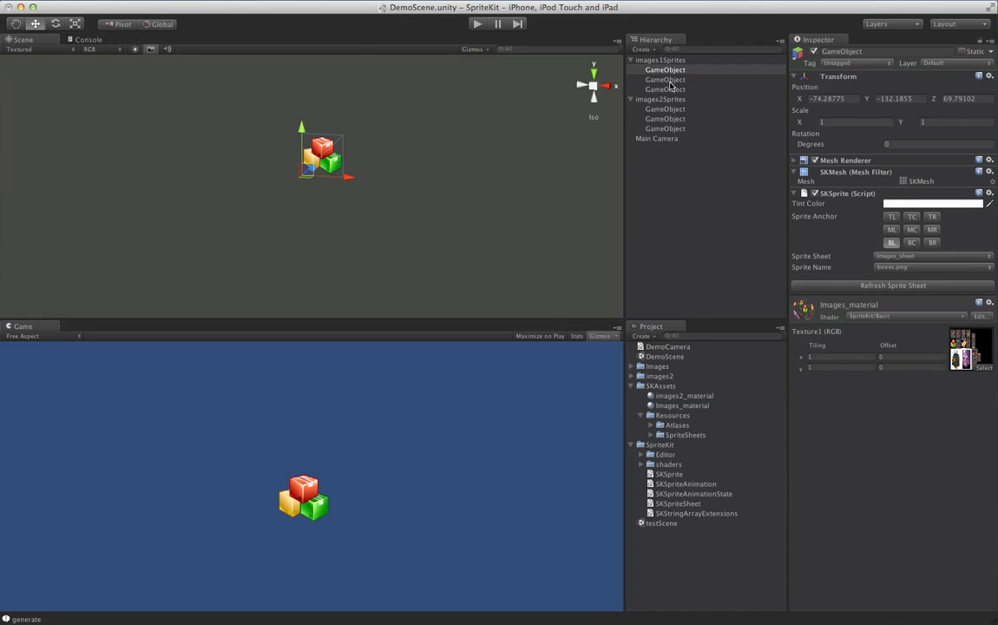
# - Set the second images1Sprites object to Images_sheet and rename it gai
pyautogui.click(665, 79)
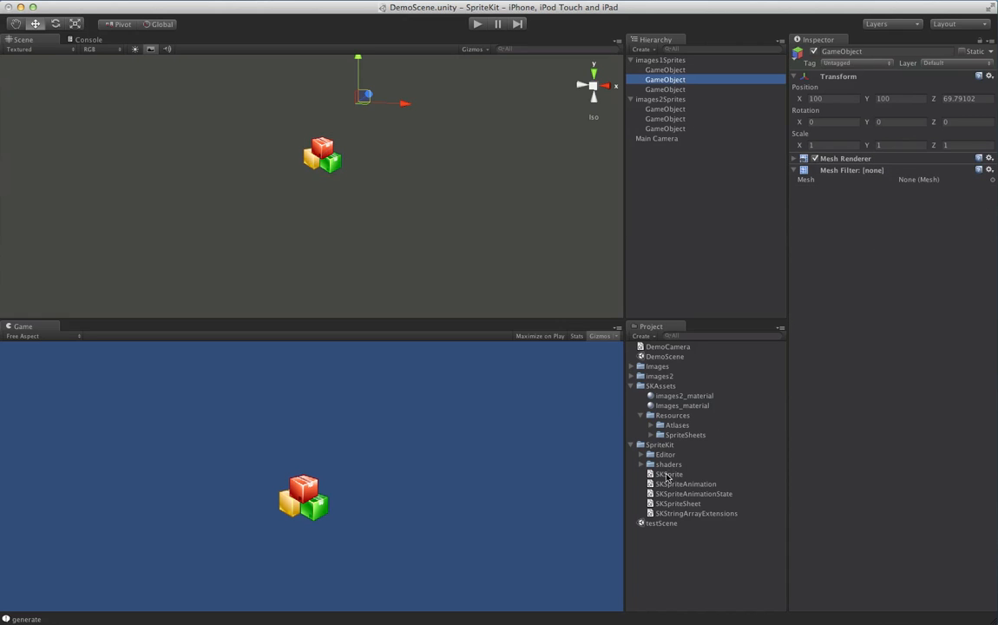
pyautogui.click(933, 183)
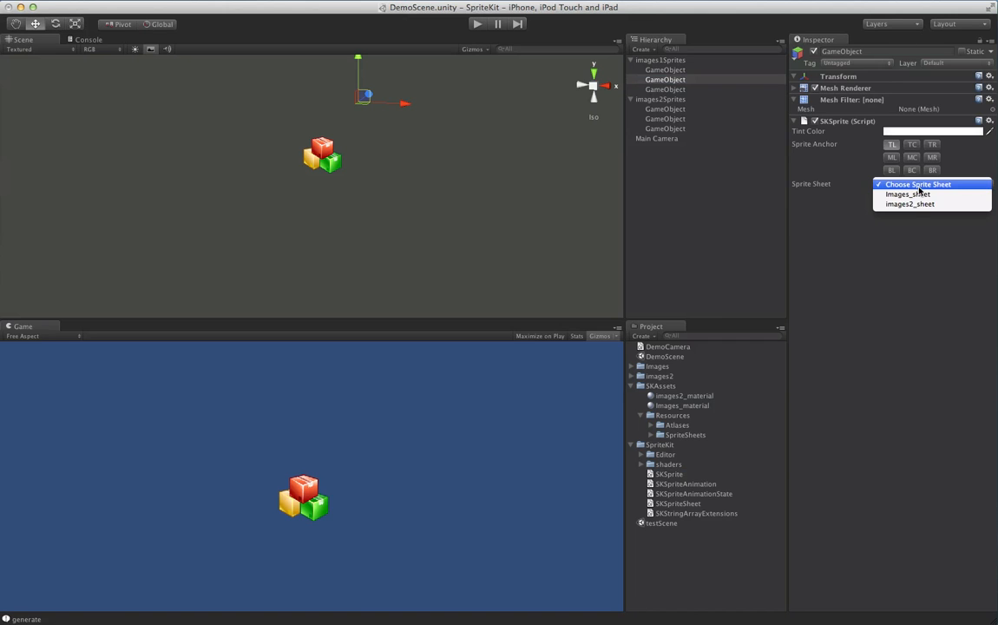
pyautogui.click(907, 194)
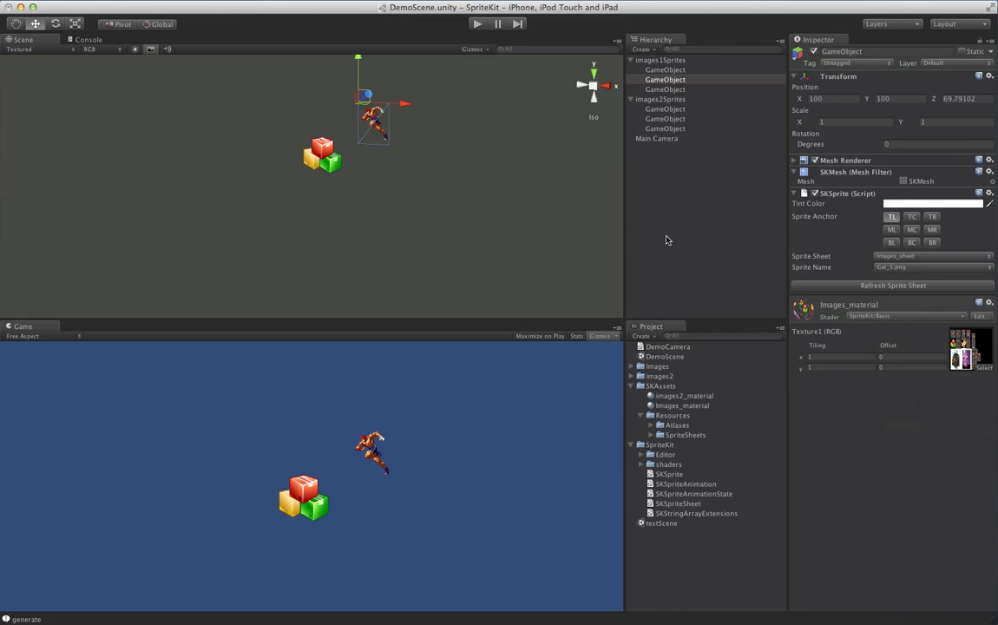
pyautogui.click(666, 79)
pyautogui.write('gai')
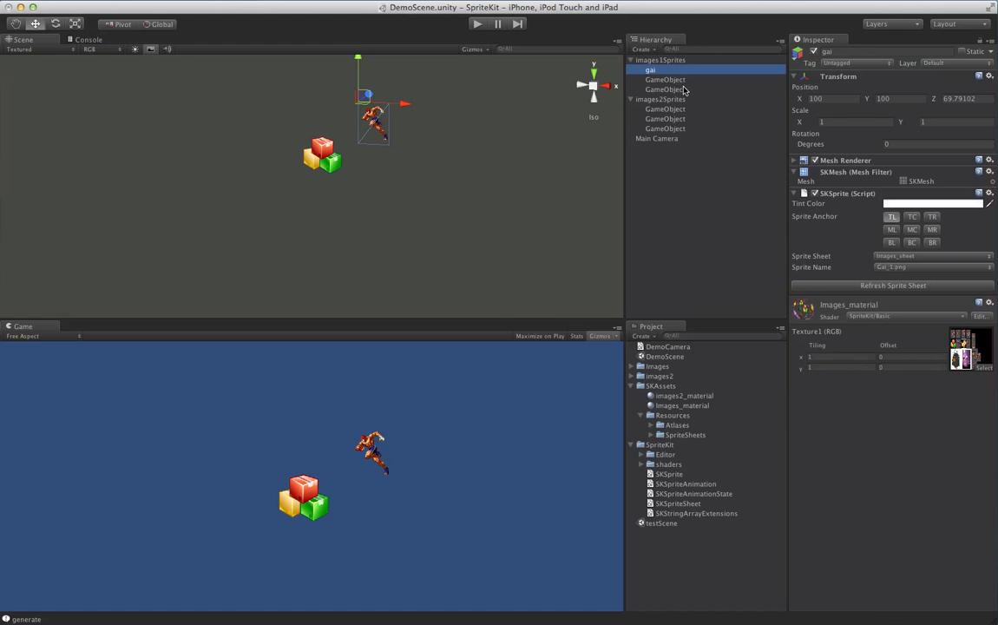
# - Give the third images1Sprites object the cat sprite and drag it left of the boxes
pyautogui.click(664, 89)
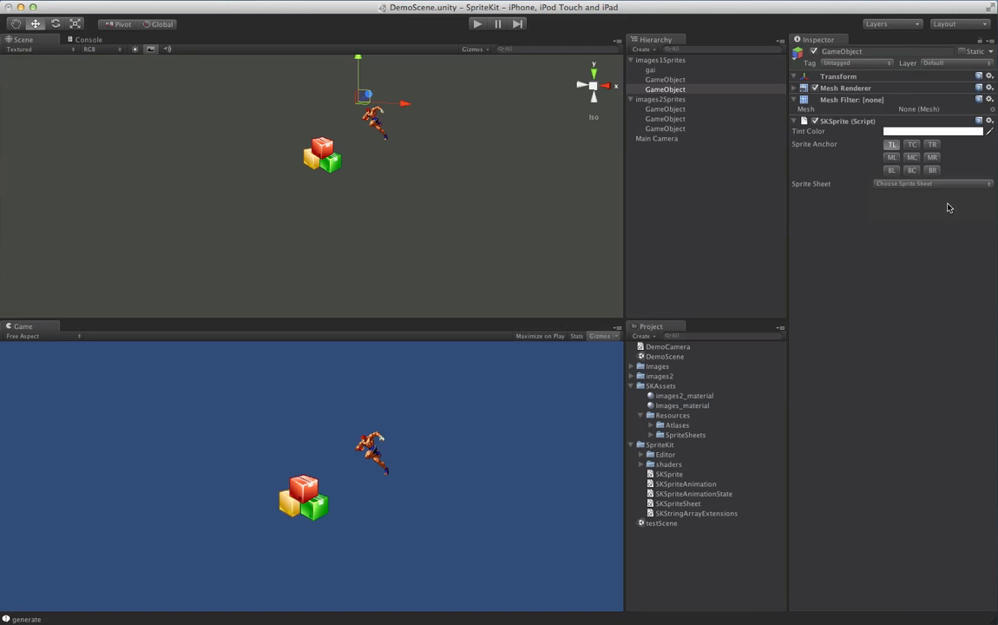
pyautogui.click(932, 183)
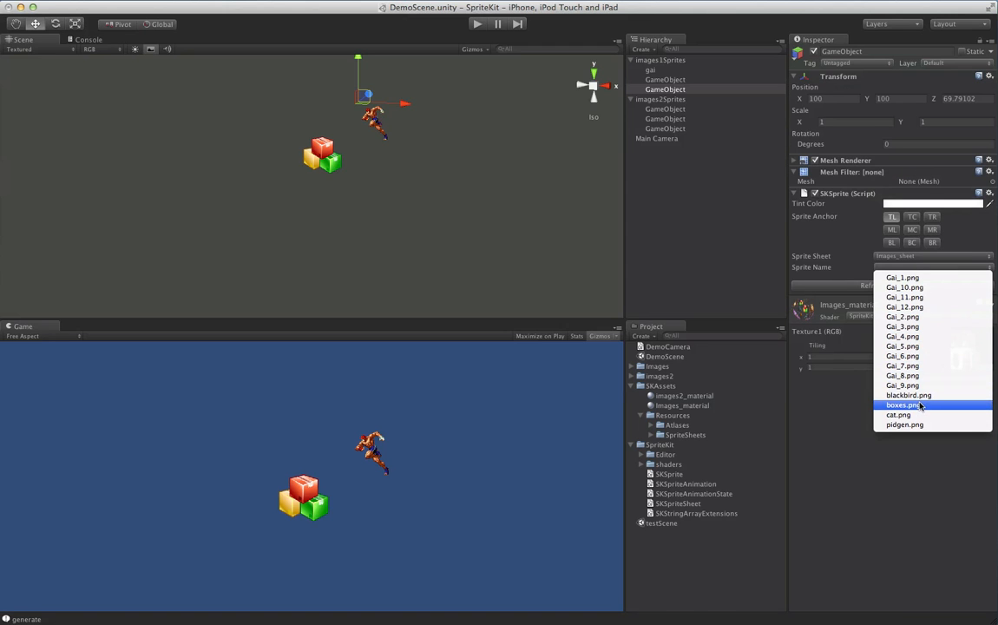
pyautogui.click(897, 414)
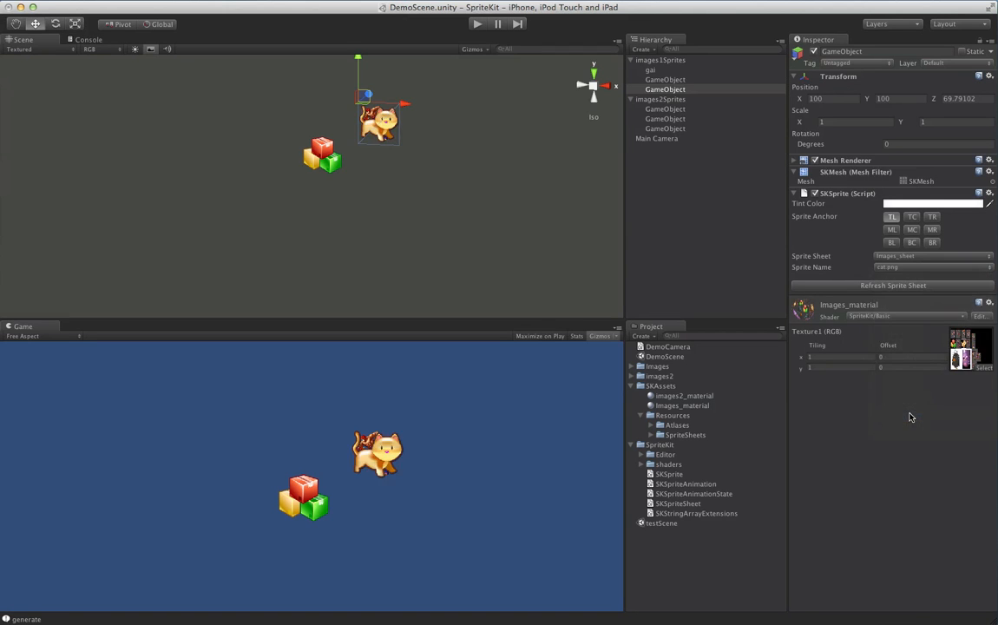
pyautogui.moveTo(377, 117); pyautogui.dragTo(217, 112)
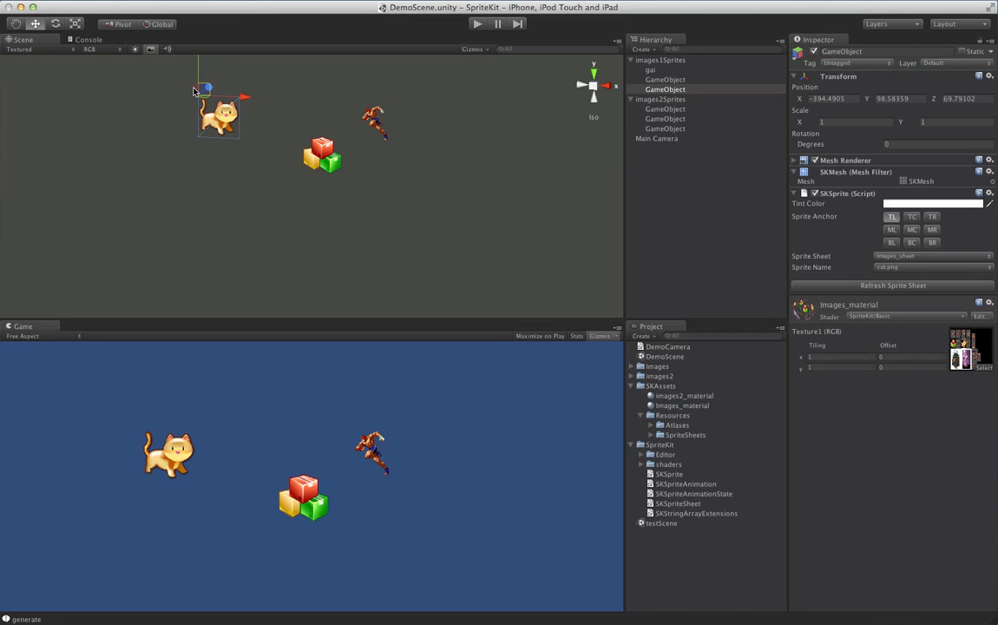
# - Set the first images2Sprites object to angryBird.png from images2_sheet
pyautogui.click(665, 118)
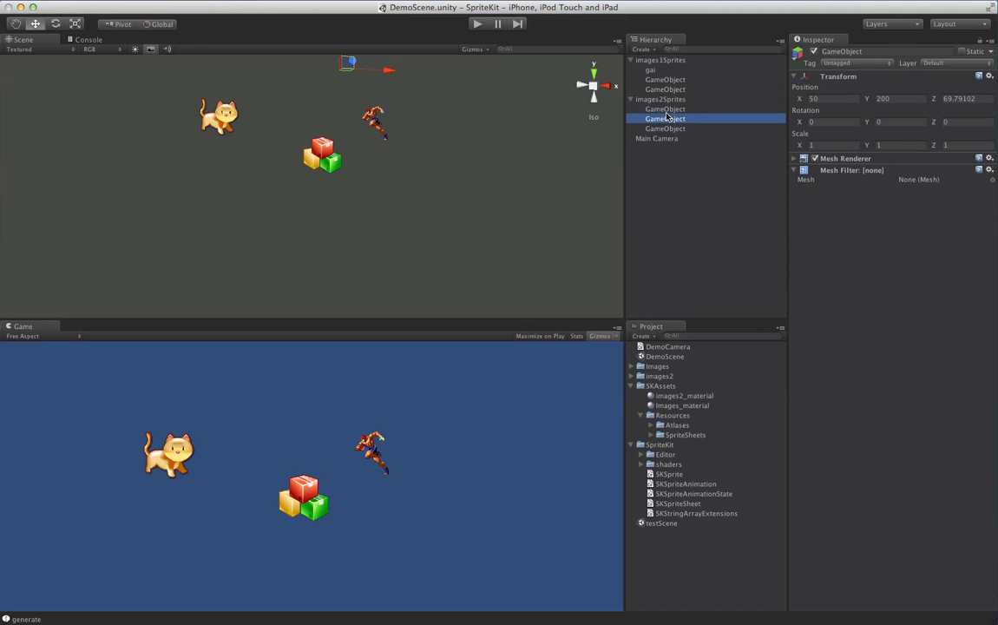
pyautogui.click(664, 108)
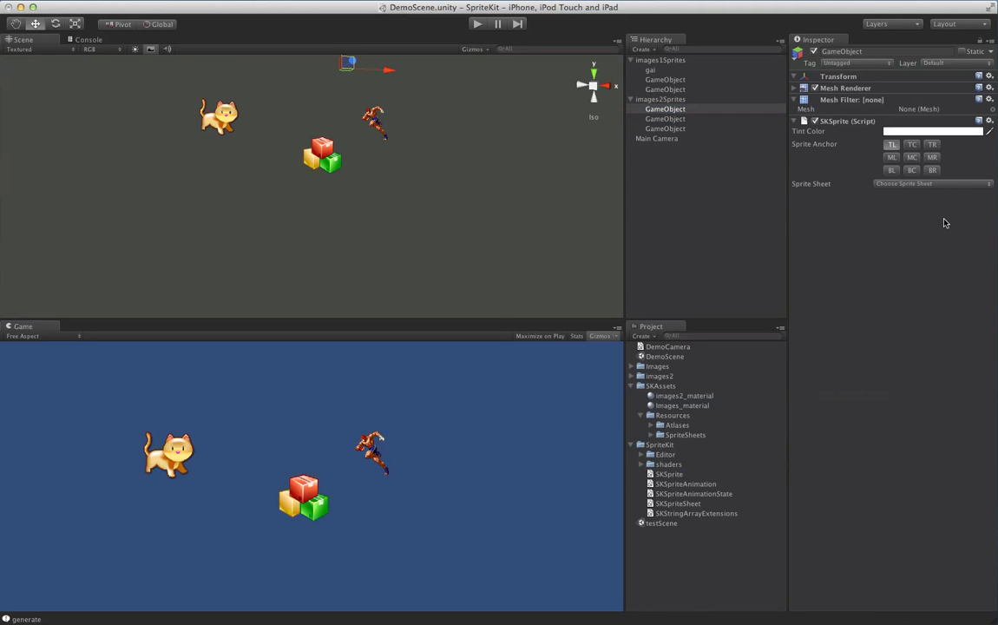
pyautogui.click(932, 183)
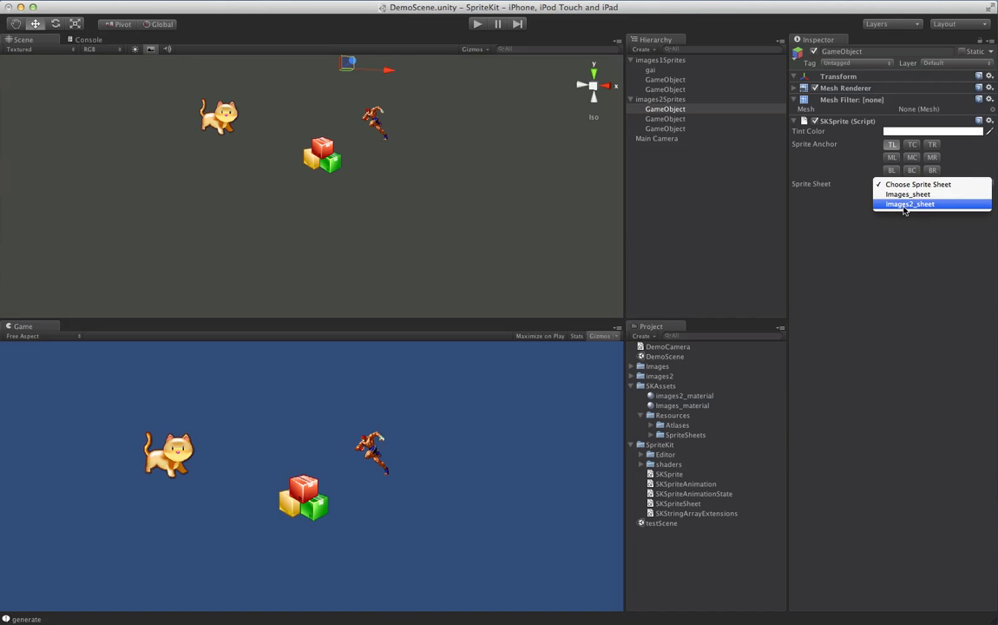
pyautogui.click(910, 203)
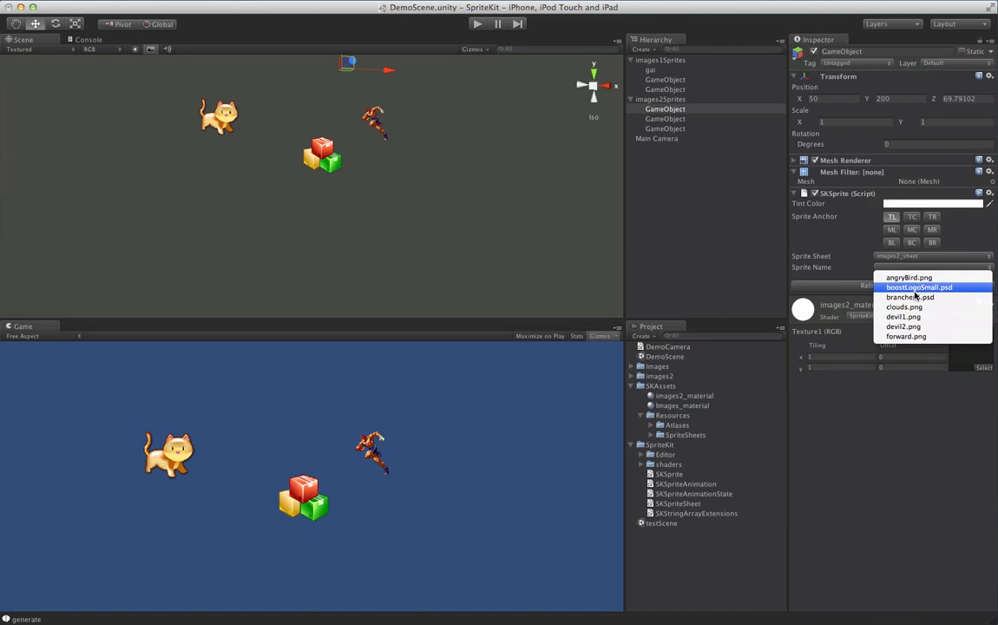
pyautogui.click(908, 277)
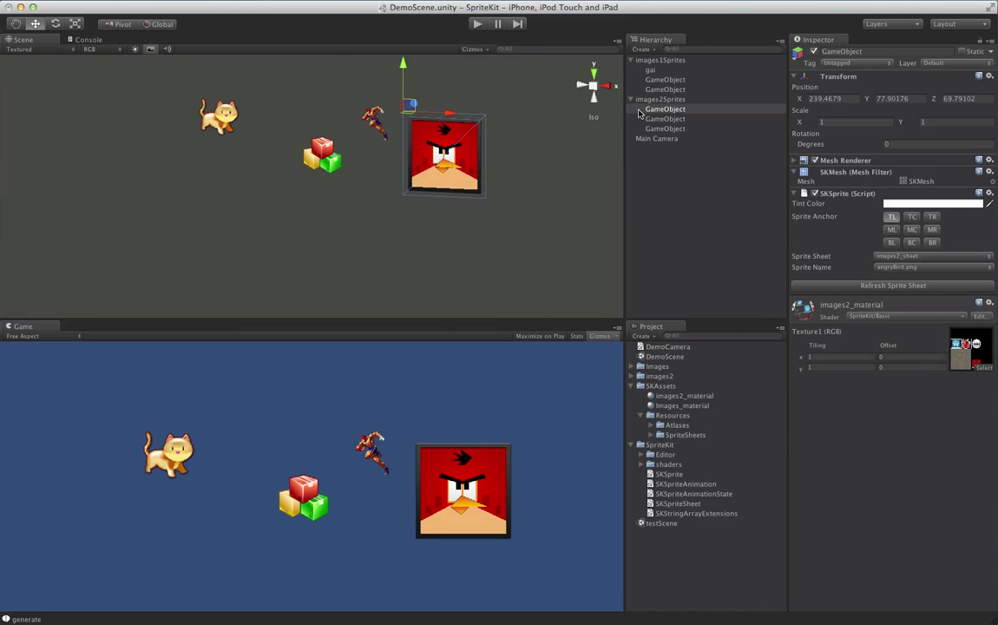
# - Set the second images2Sprites object to devil1.png from images2_sheet
pyautogui.click(665, 118)
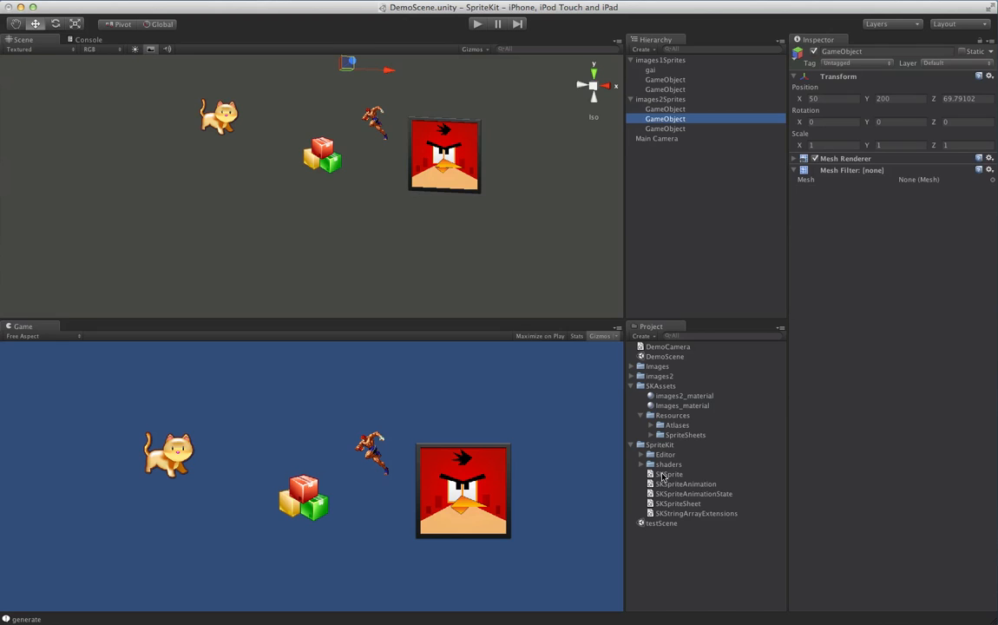
pyautogui.click(932, 183)
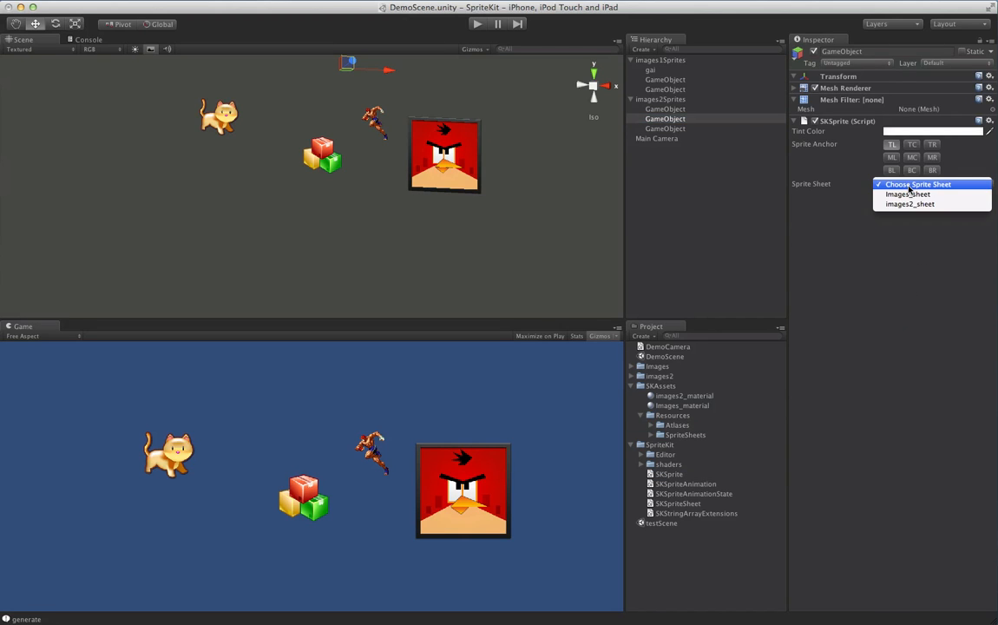
pyautogui.click(909, 204)
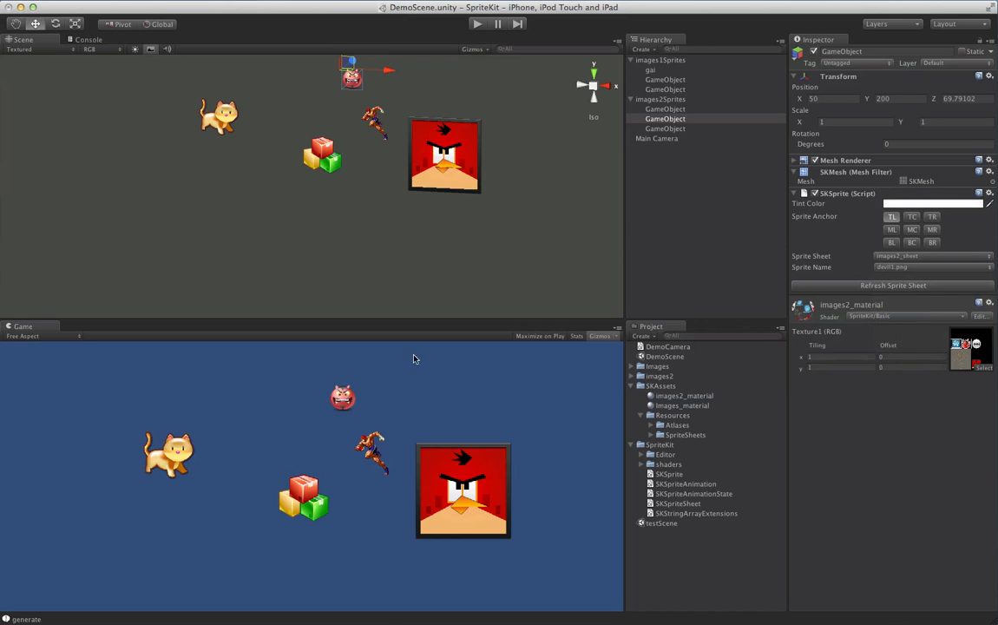
pyautogui.moveTo(646, 196)
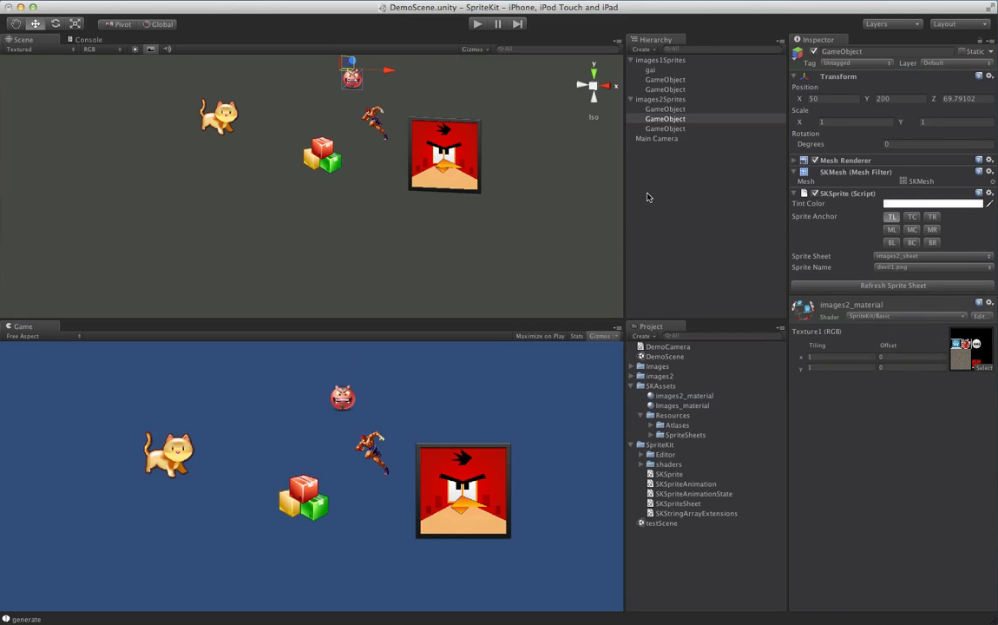
pyautogui.click(666, 129)
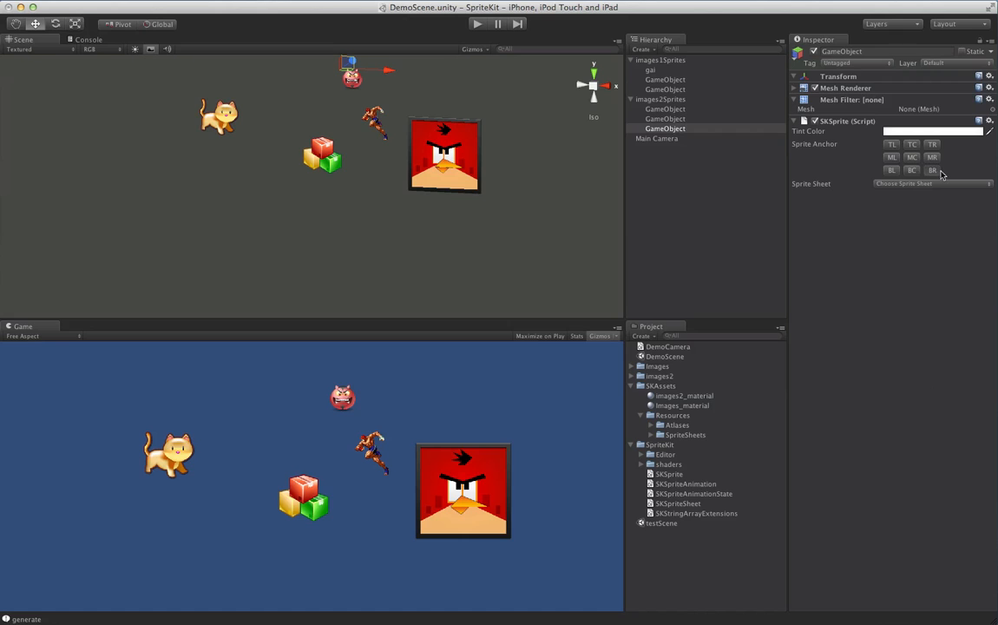
# - Show the clouds image from images2_sheet on the third images2Sprites object, anchored BR
pyautogui.click(932, 183)
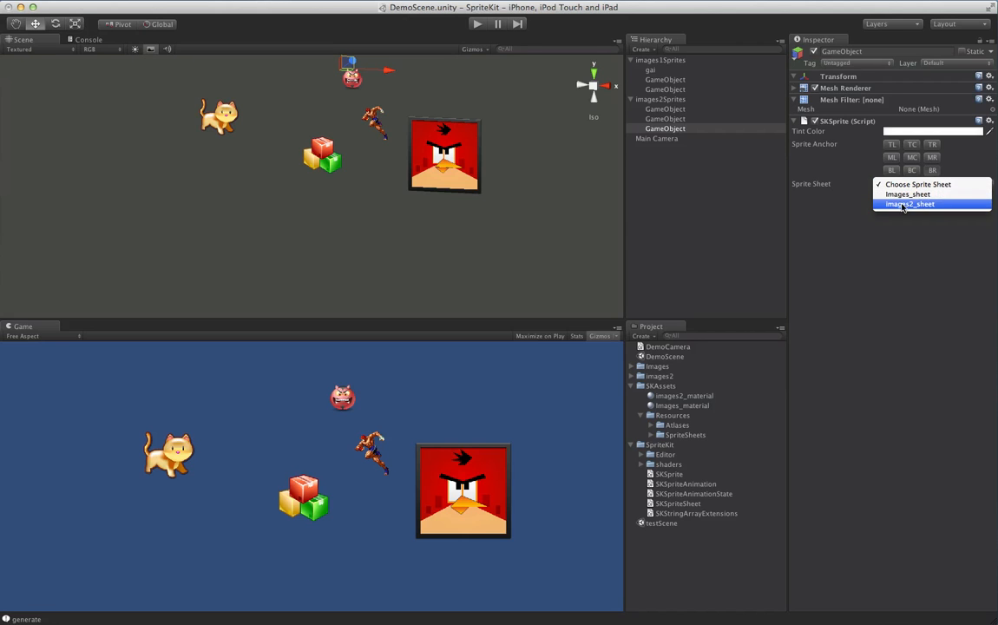
pyautogui.click(911, 203)
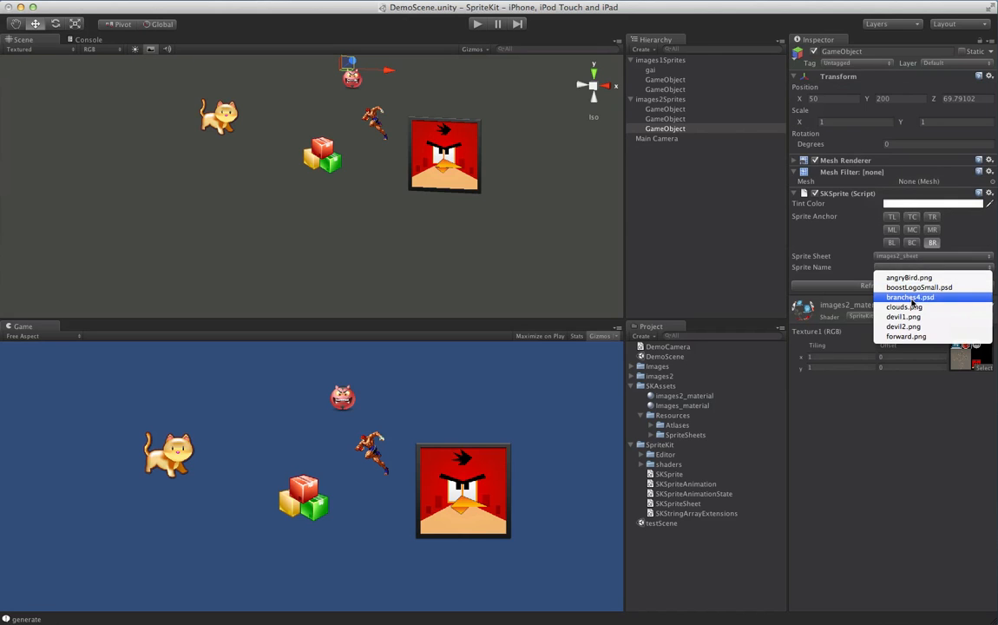
pyautogui.click(904, 306)
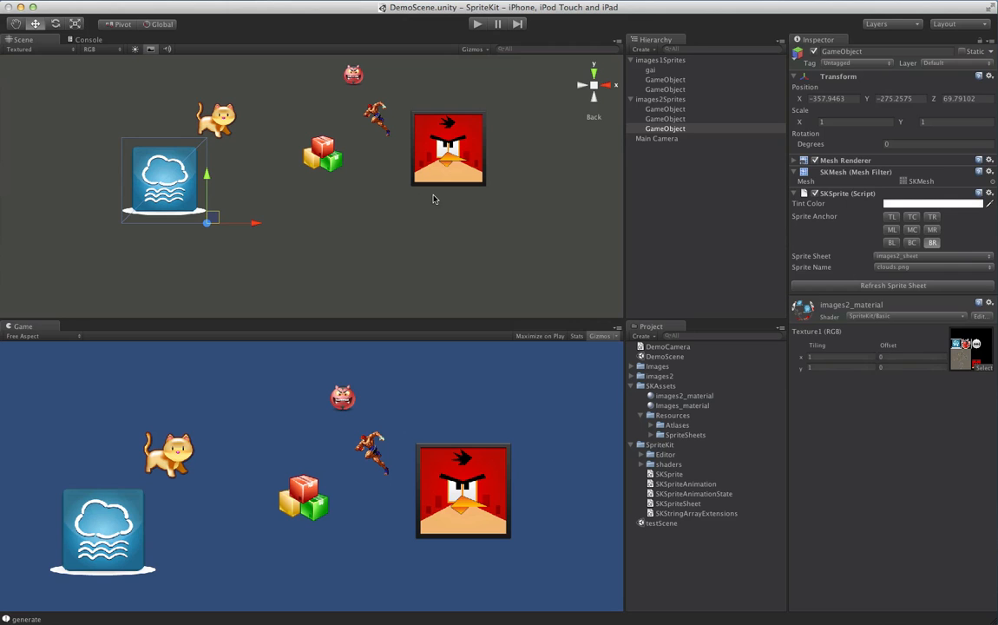
pyautogui.moveTo(466, 180)
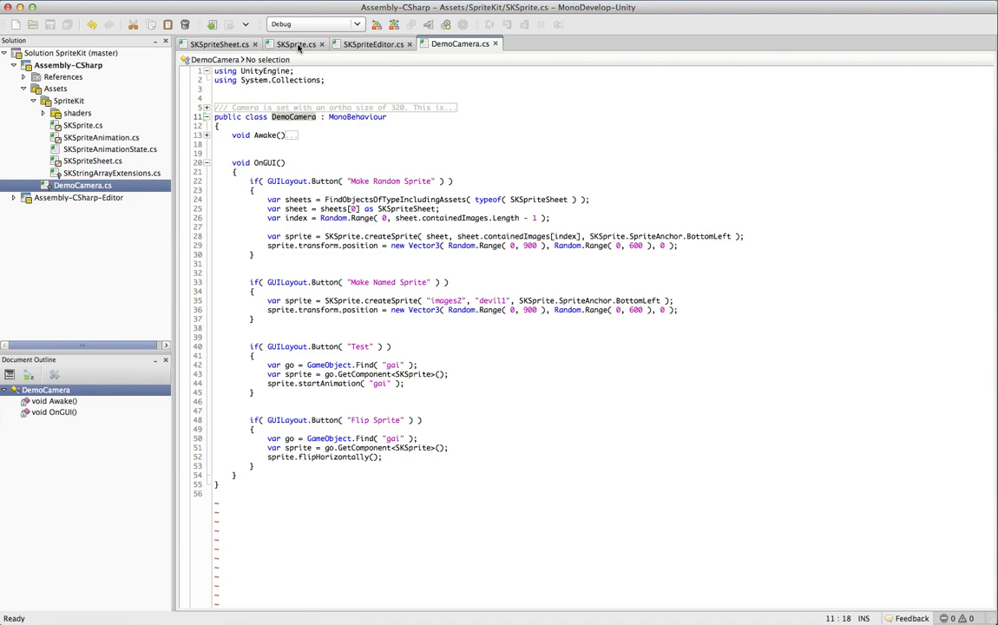
# - Review SKSprite.cs's createSprite overloads and the SpriteAnchor parameter type, then return to Unity
pyautogui.click(294, 43)
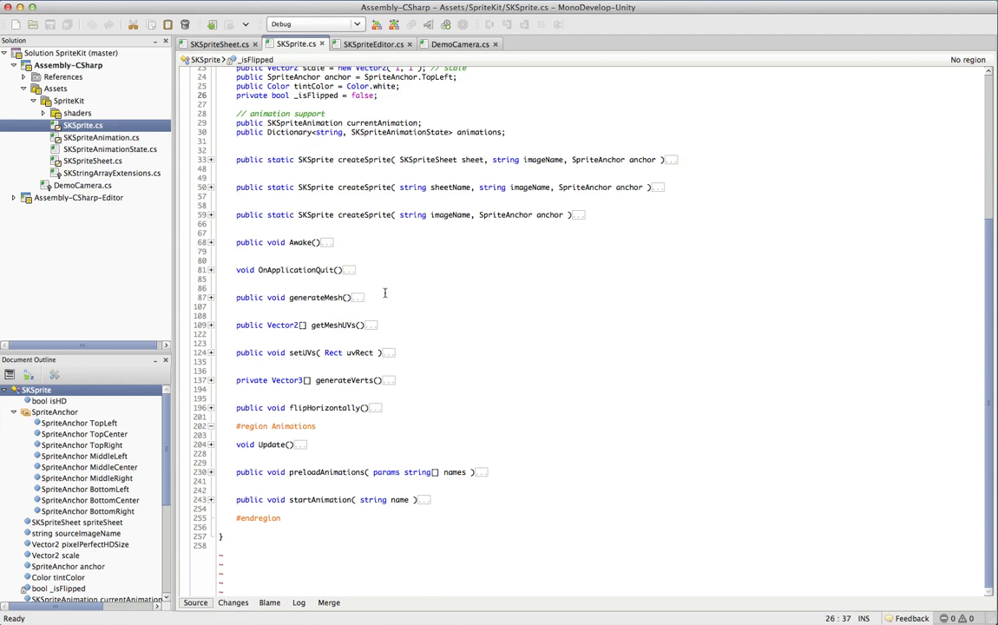
pyautogui.scroll(3)
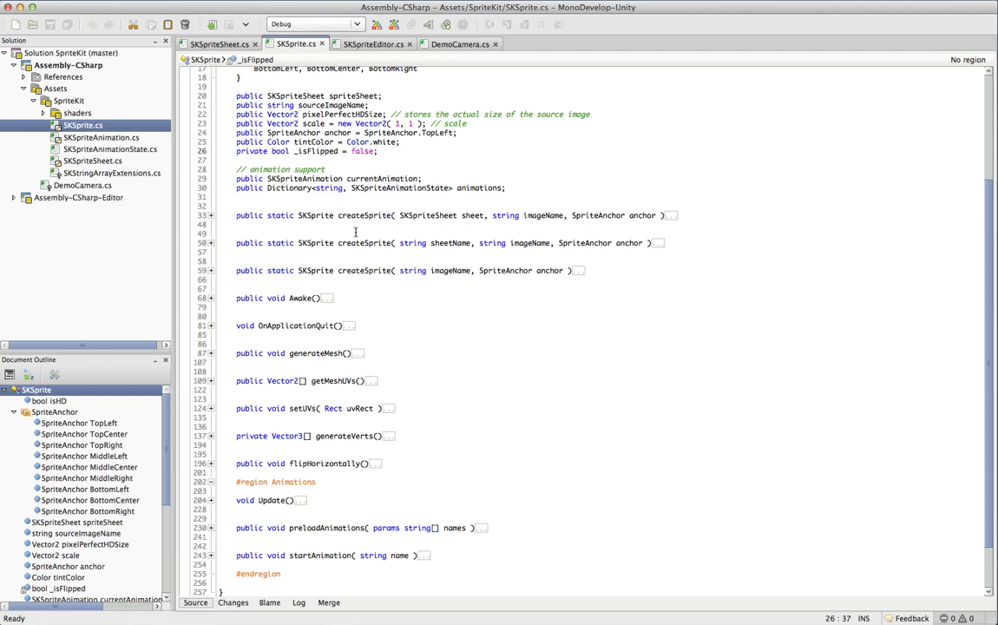
pyautogui.doubleClick(363, 215)
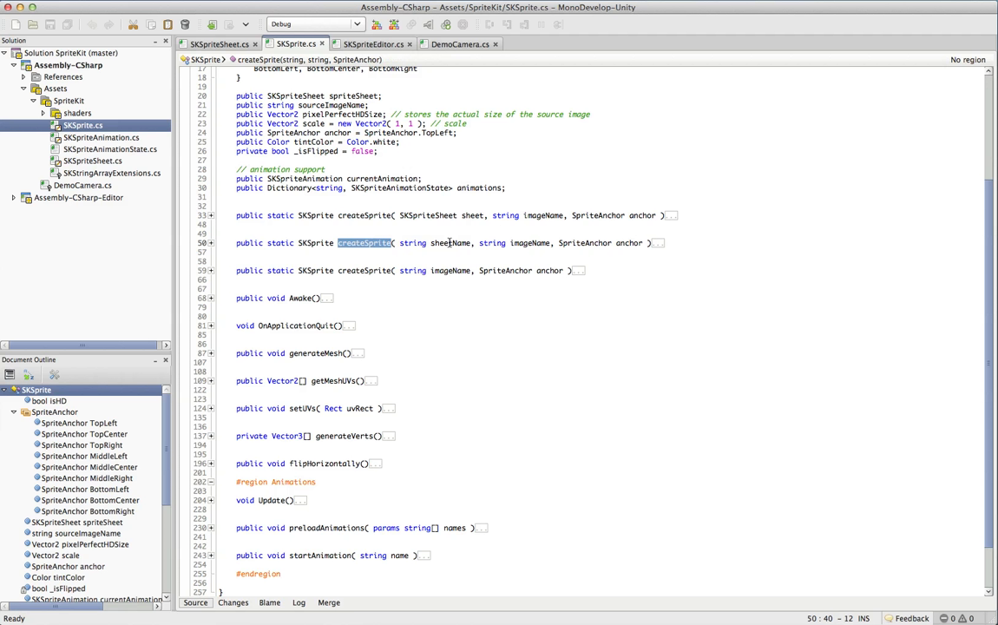
pyautogui.click(373, 270)
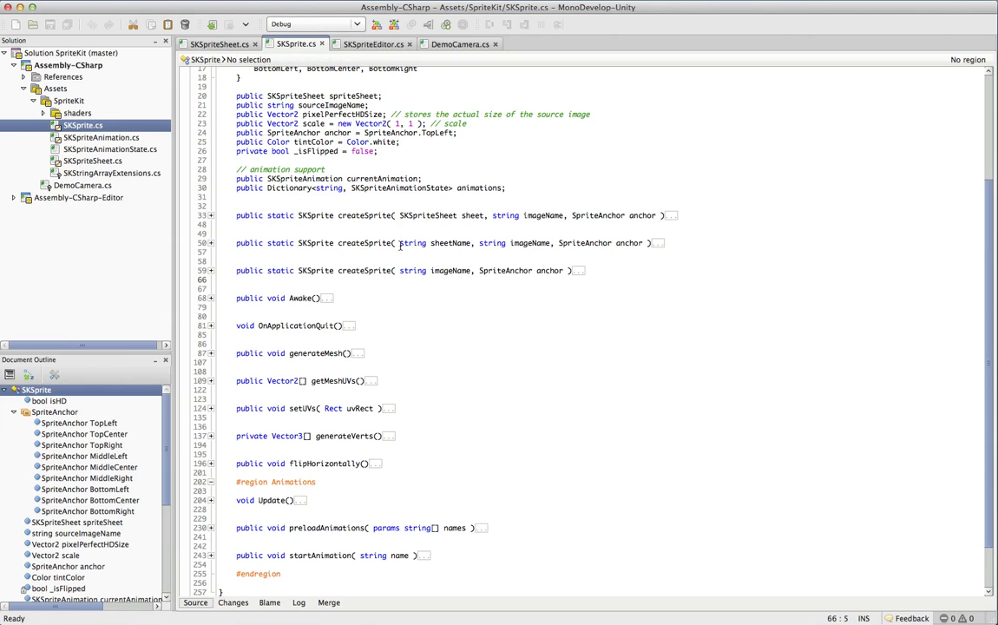
pyautogui.click(497, 270)
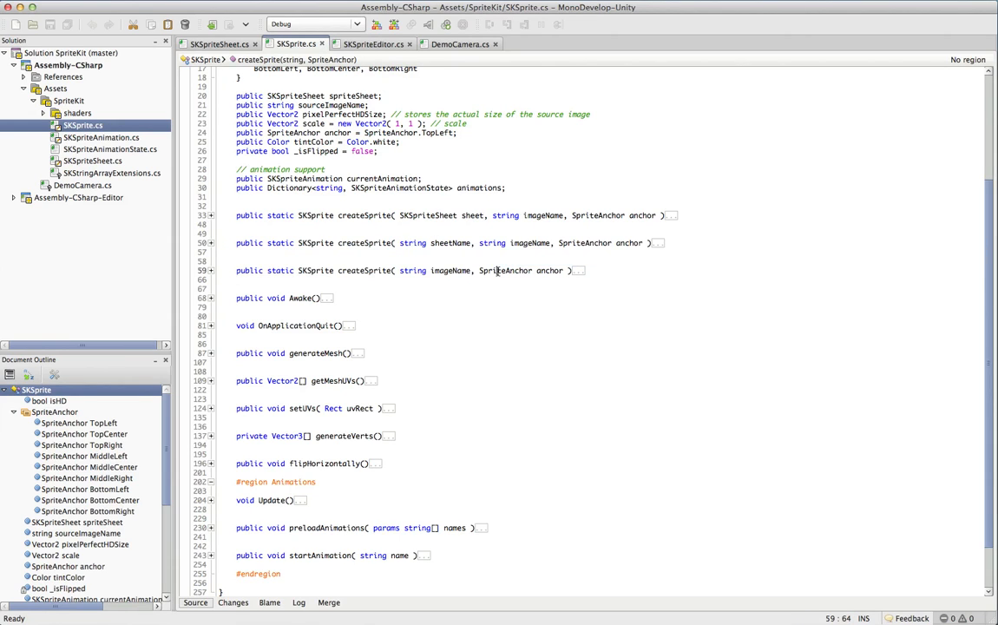
pyautogui.moveTo(505, 270)
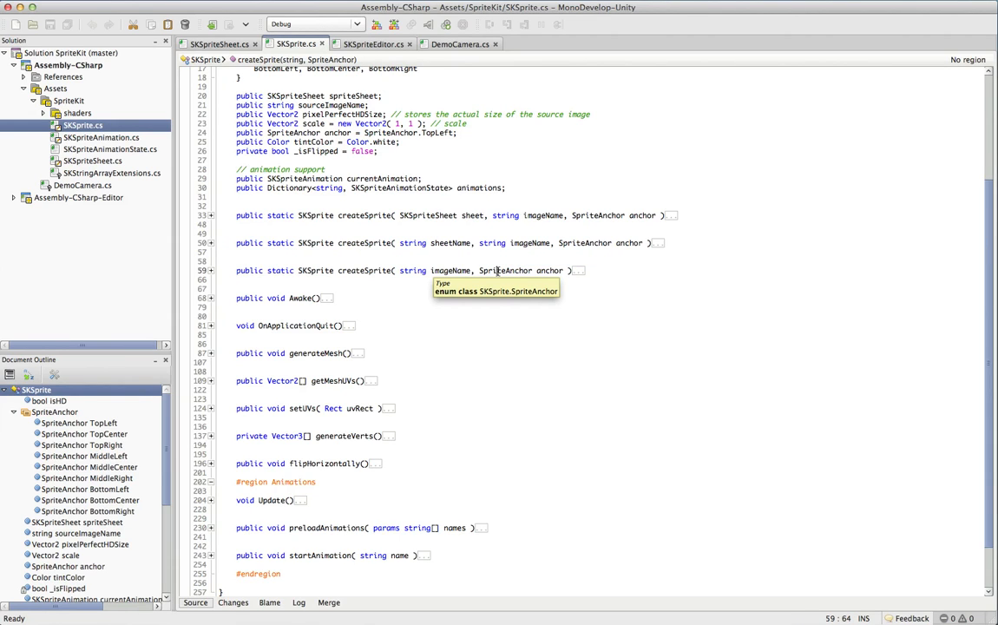
pyautogui.moveTo(496, 269)
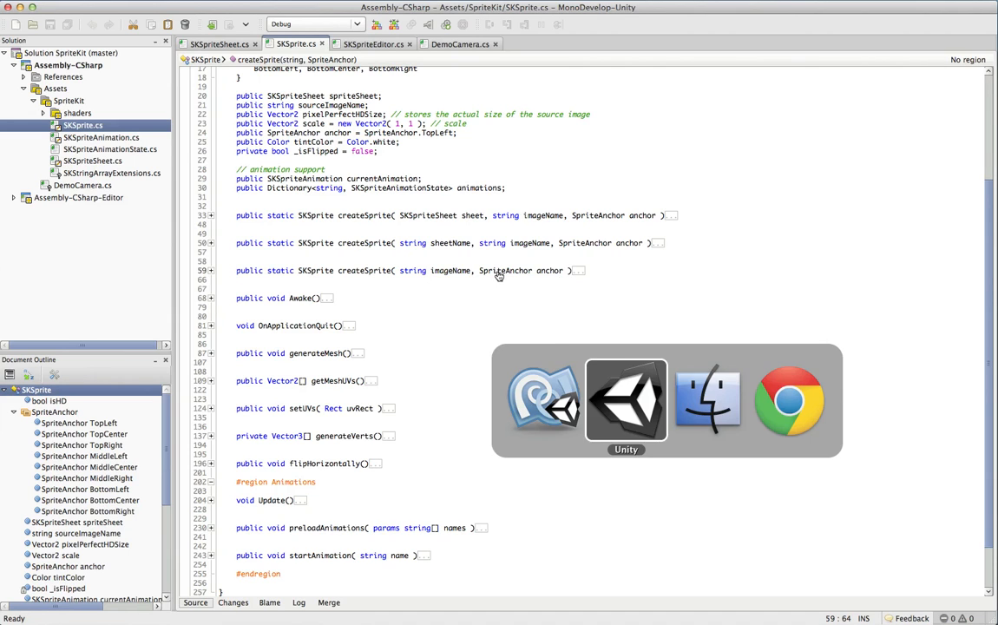
pyautogui.click(626, 399)
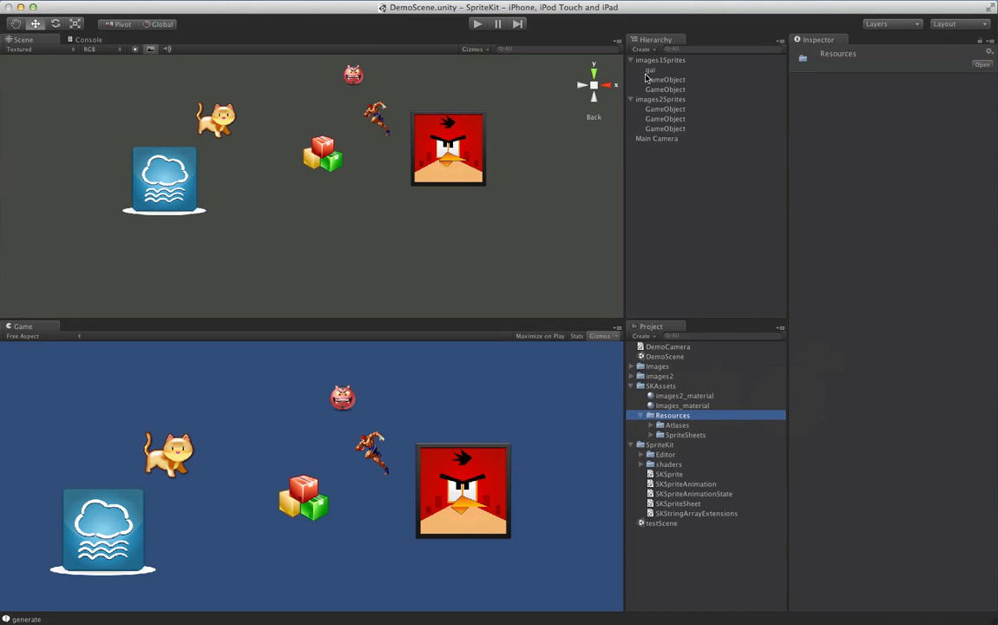
# - Select the gai object, expand the Images folder, and select frames Gai_1 through Gai_12
pyautogui.click(649, 69)
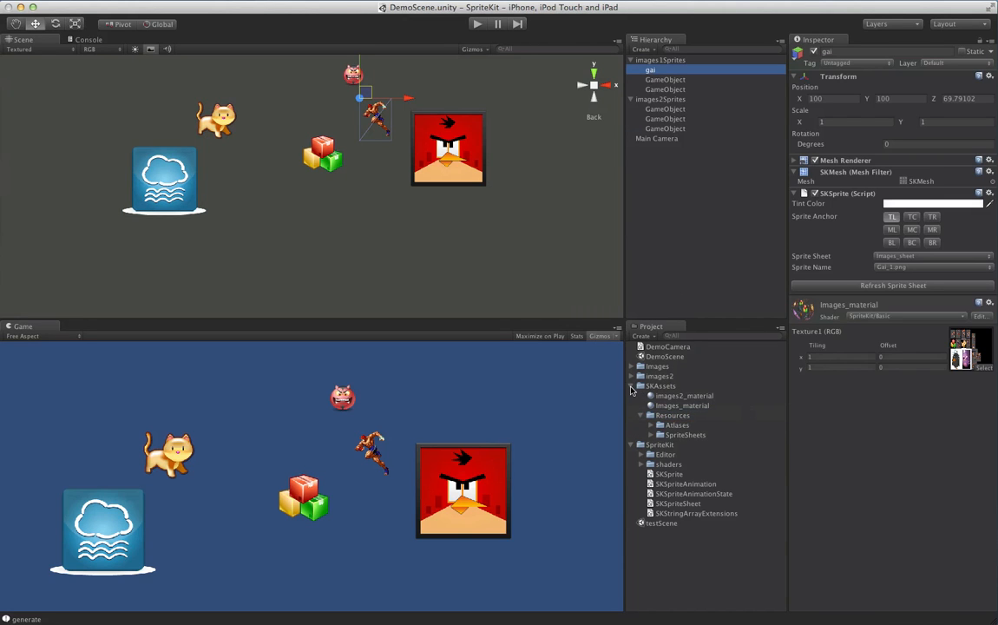
pyautogui.click(633, 376)
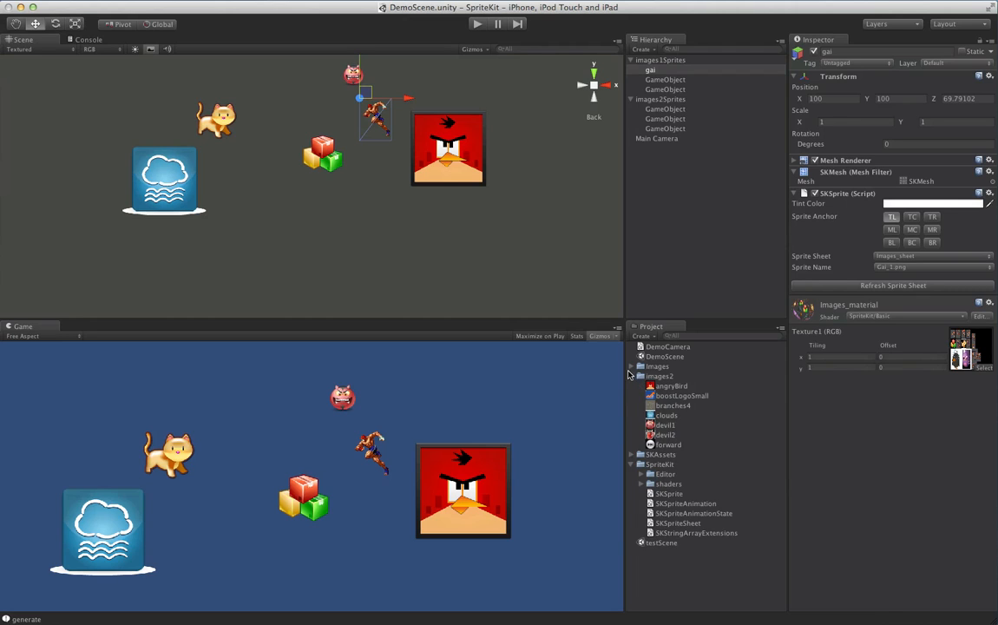
pyautogui.click(631, 365)
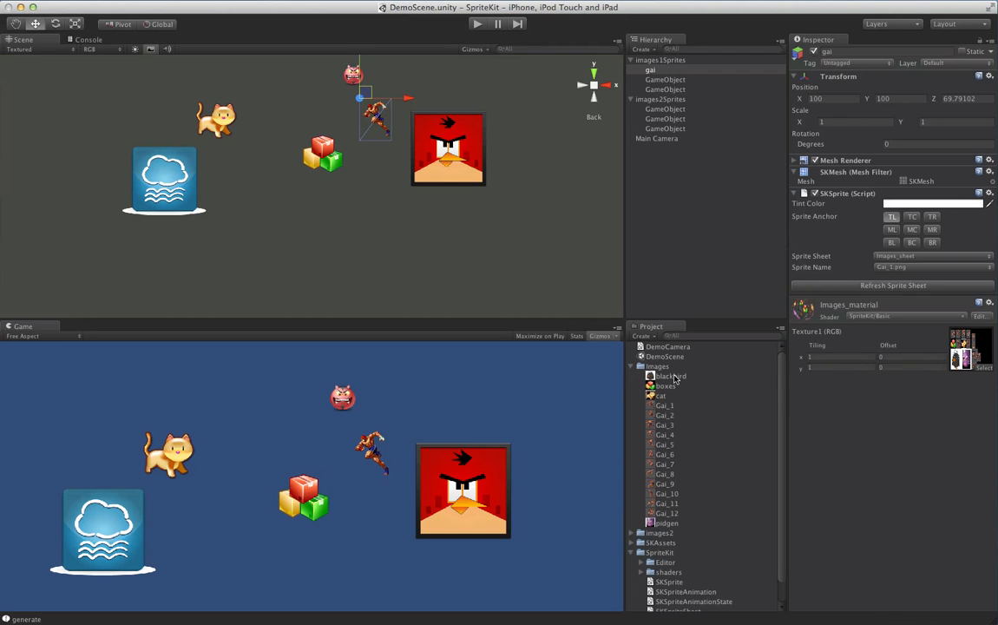
pyautogui.click(664, 405)
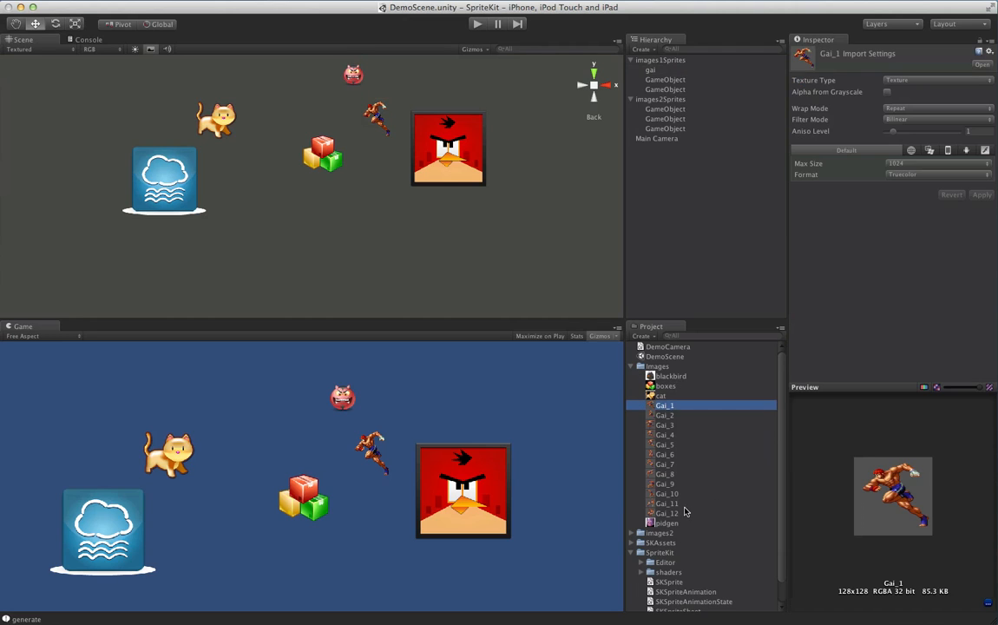
pyautogui.click(667, 513)
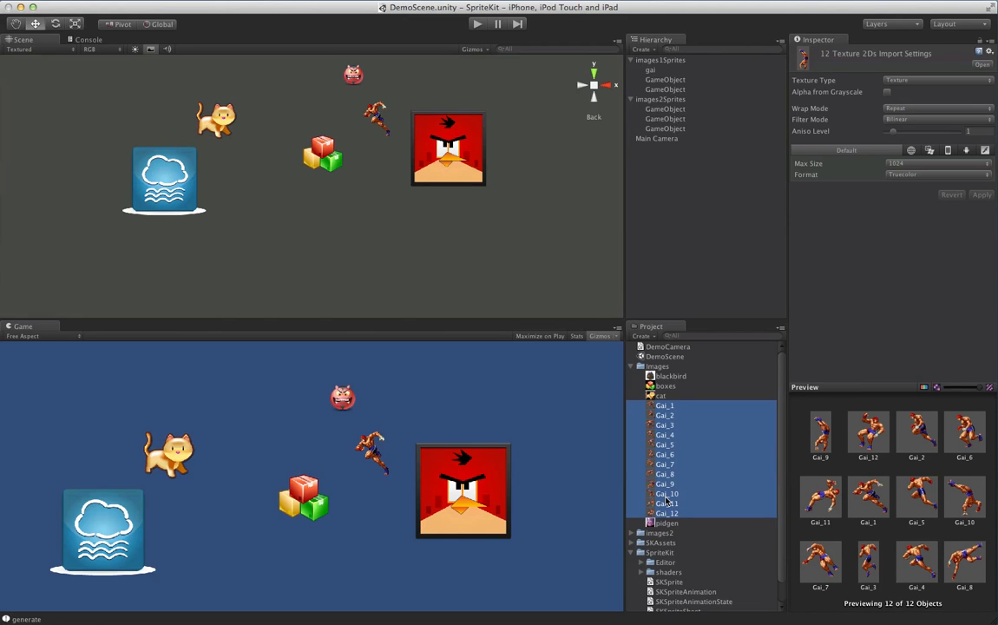
pyautogui.moveTo(691, 432)
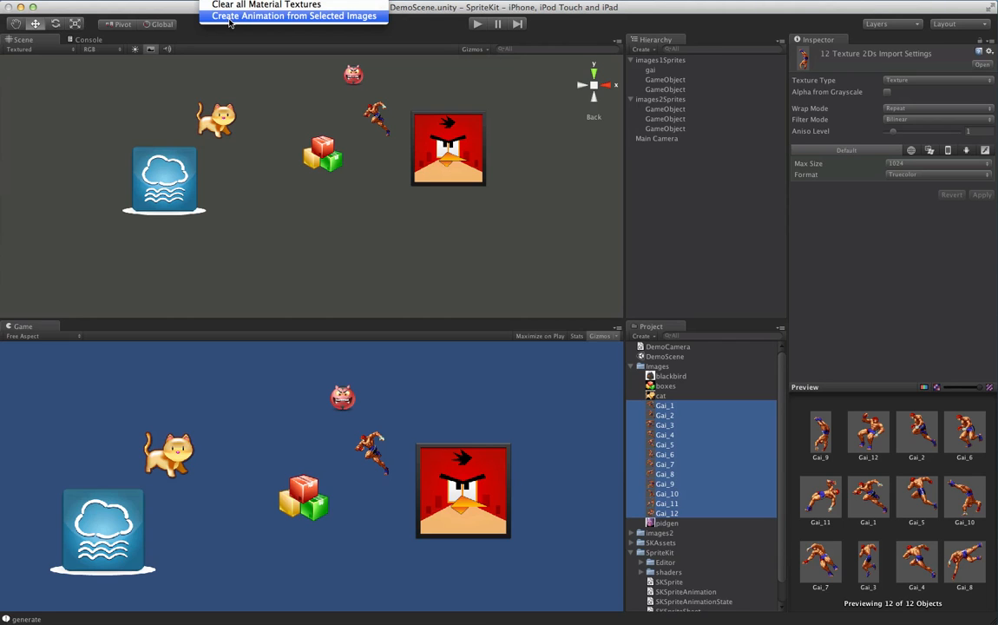
# - Build the 'gai' animation from the Gai frames, keeping RevertToOriginalSprite as completion rule
pyautogui.click(293, 16)
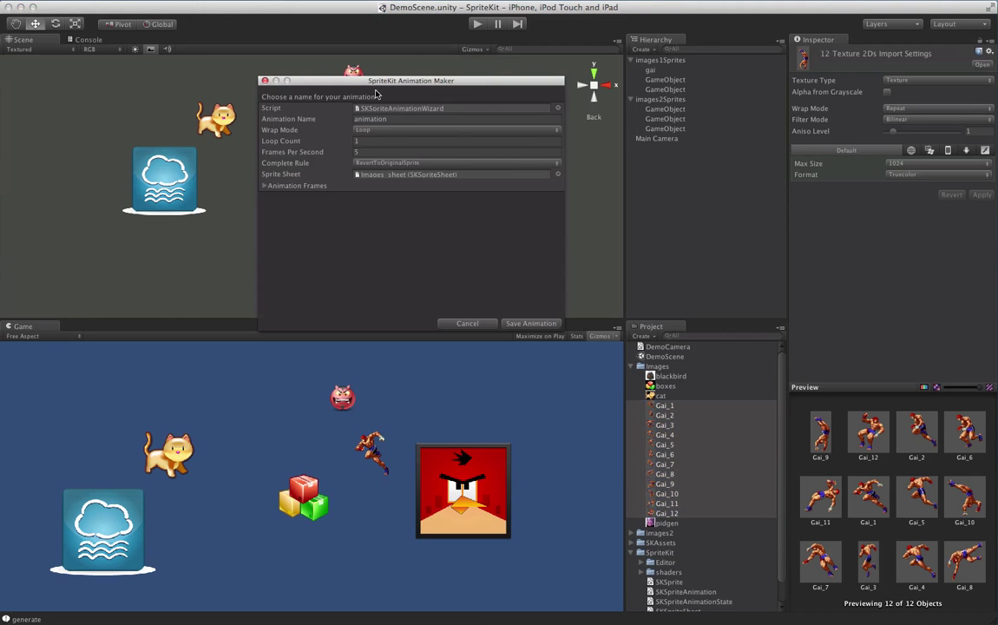
pyautogui.moveTo(410, 80); pyautogui.dragTo(448, 94)
pyautogui.write('gai')
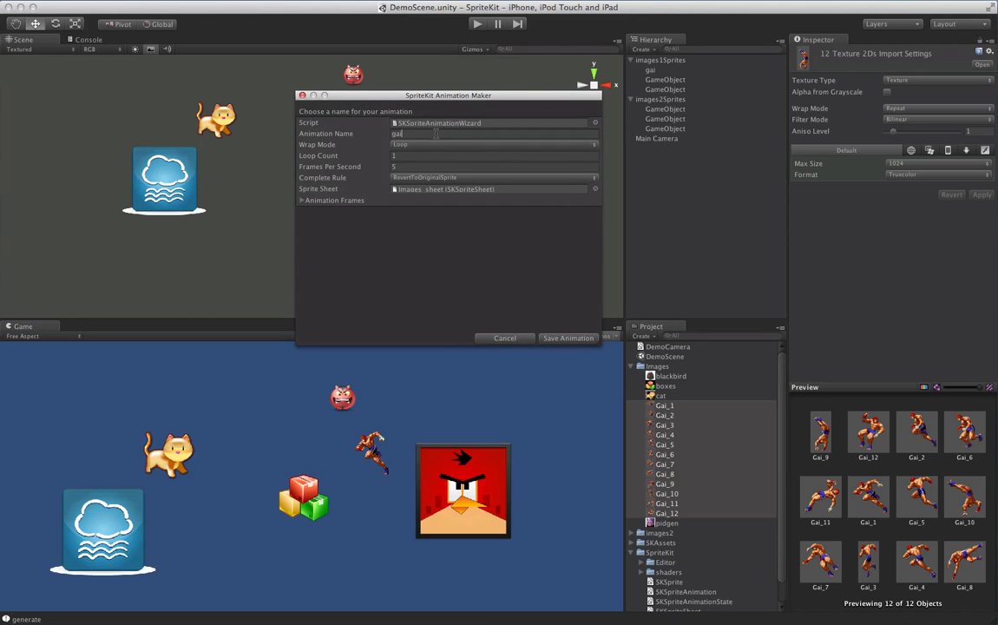
pyautogui.click(399, 155)
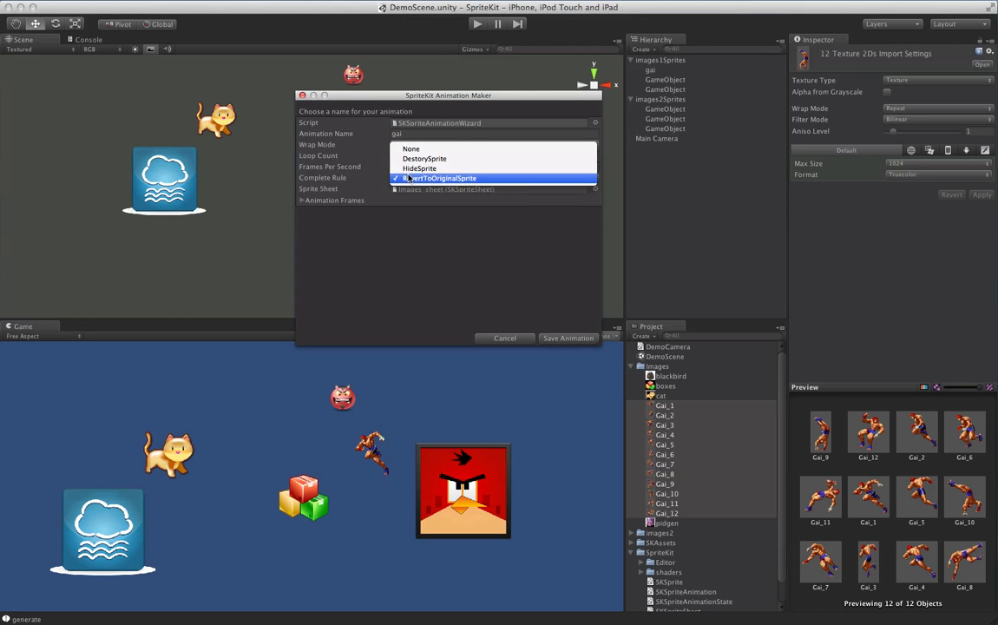
pyautogui.click(442, 178)
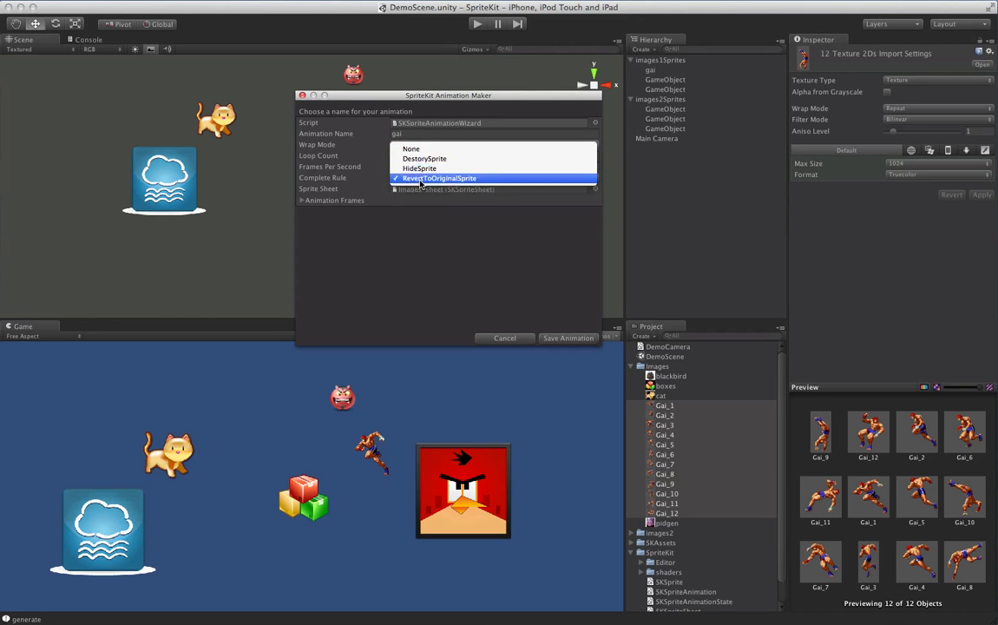
pyautogui.click(439, 178)
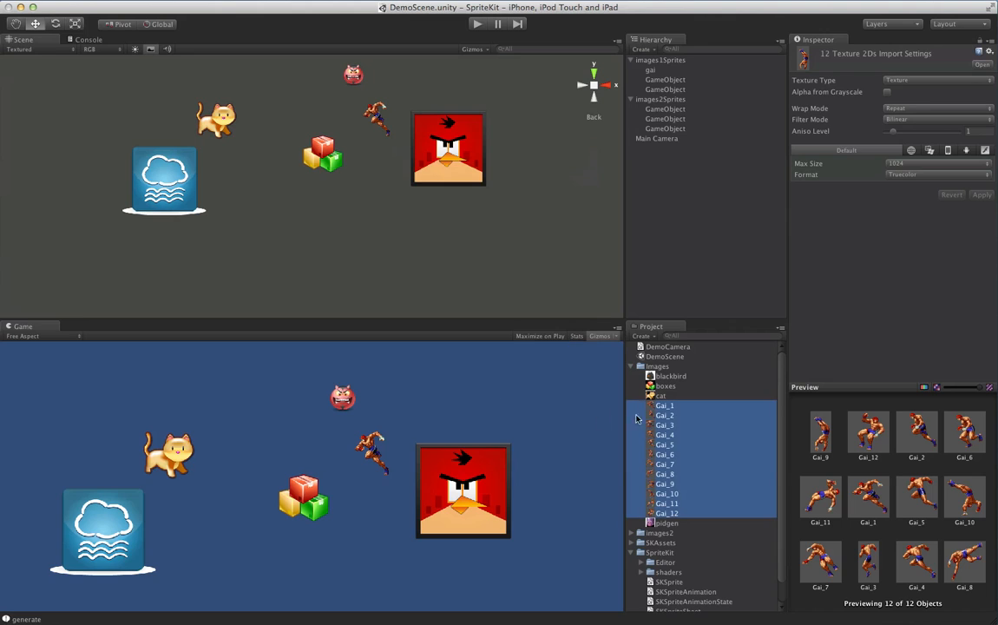
# - Collapse Images and expand SKAssets to reveal Resources with the Animations folder
pyautogui.click(632, 365)
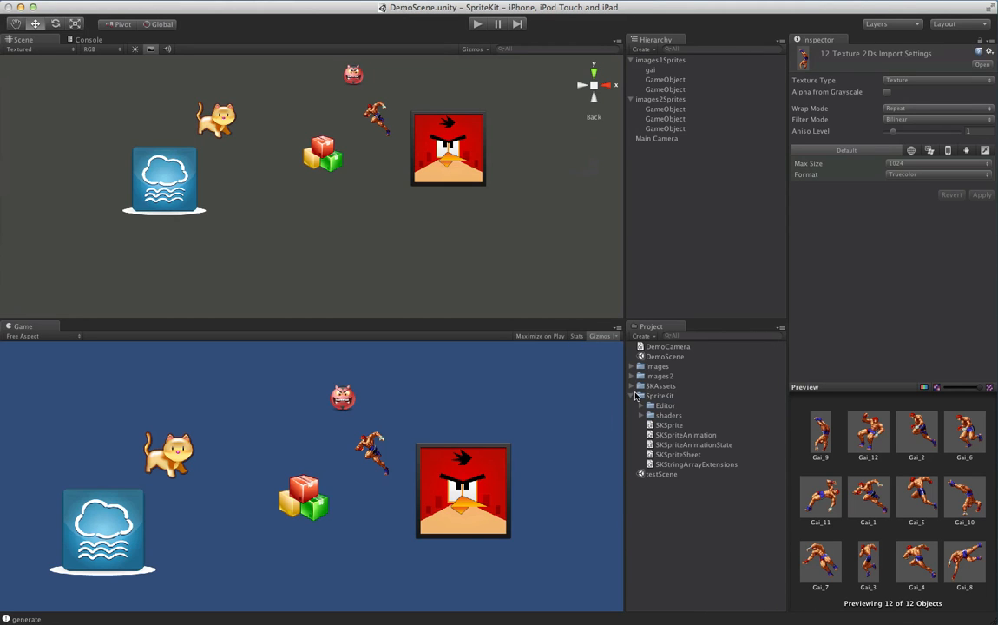
pyautogui.click(635, 386)
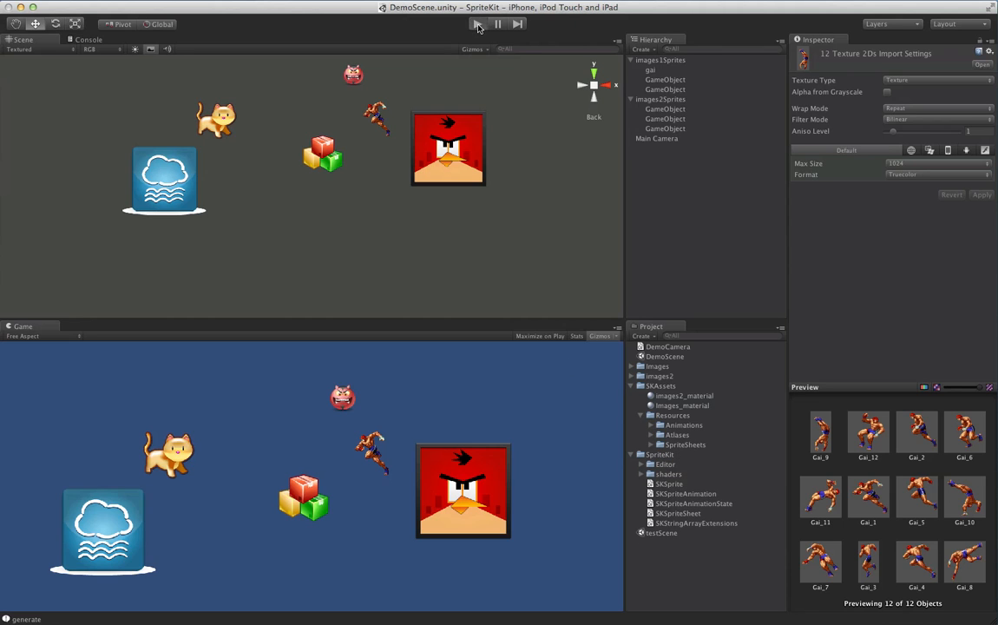
# - Enter play mode and flip the gai sprite horizontally twice
pyautogui.click(478, 24)
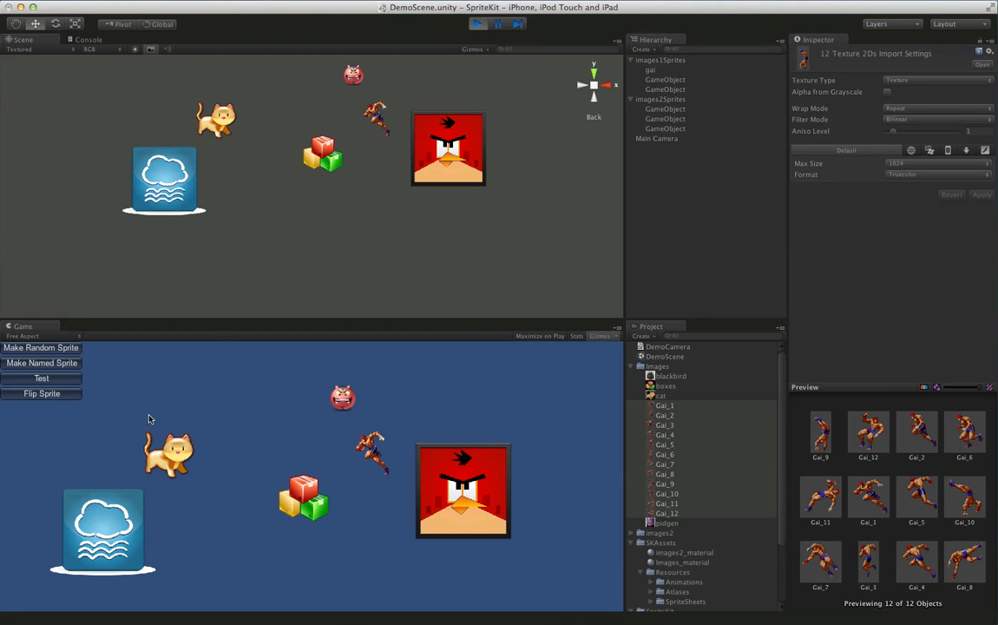
pyautogui.moveTo(56, 446)
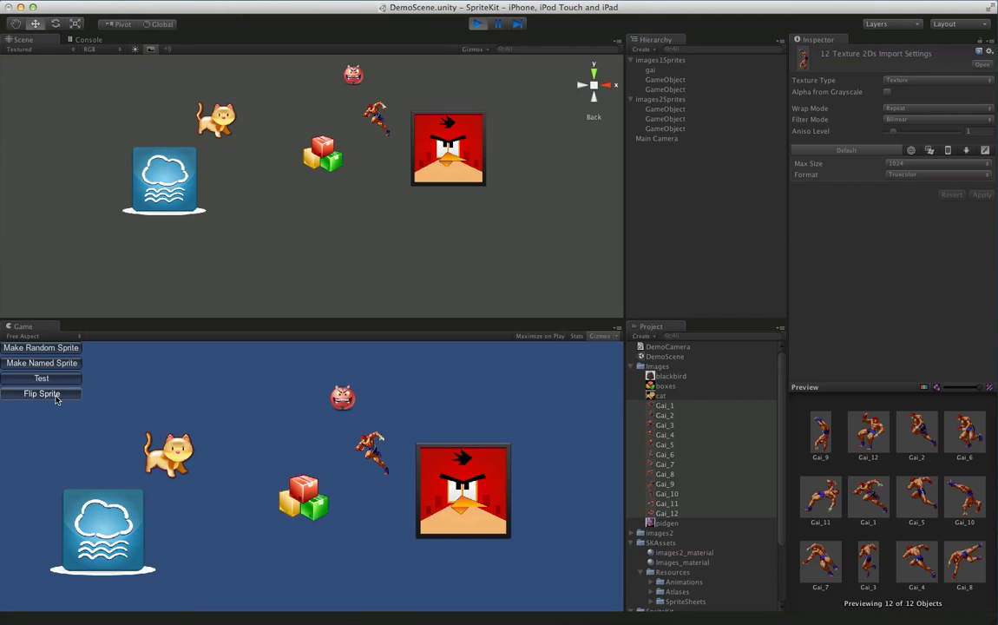
pyautogui.click(42, 394)
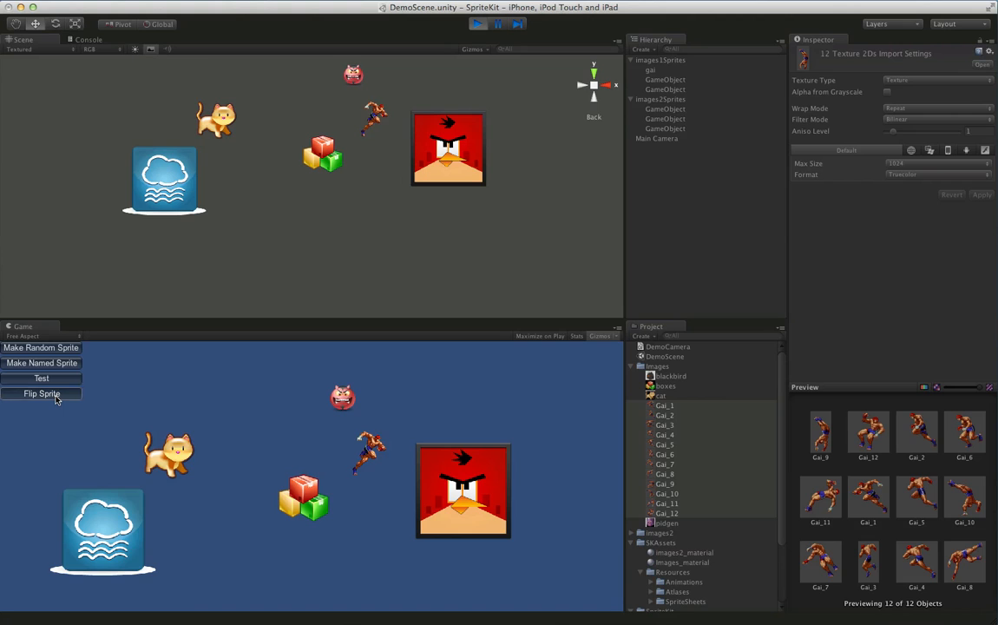
pyautogui.click(42, 393)
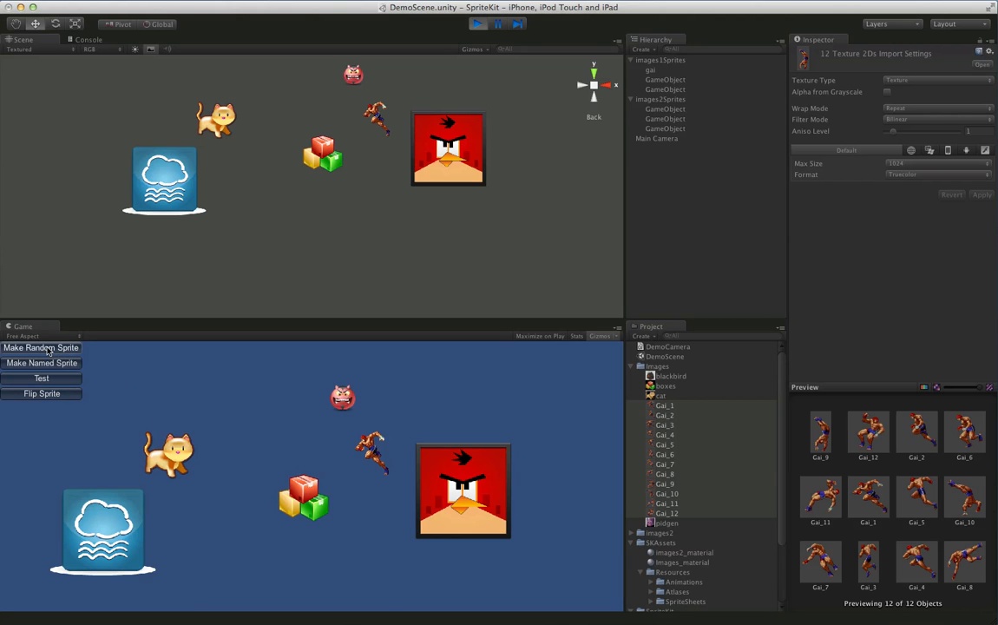
# - Spawn several random and named devil sprites, then stop play mode
pyautogui.click(40, 347)
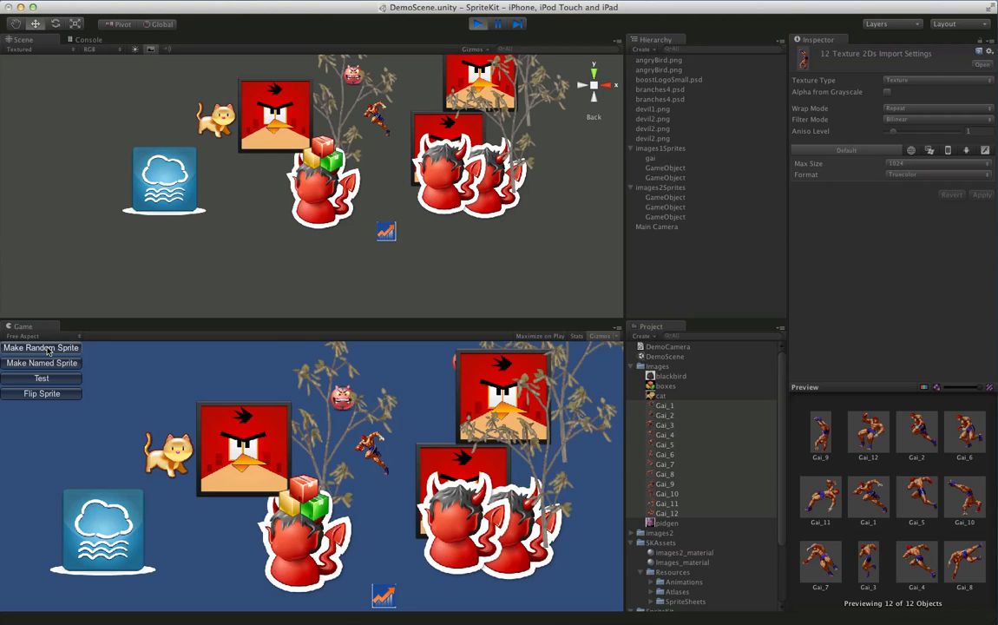
pyautogui.click(40, 347)
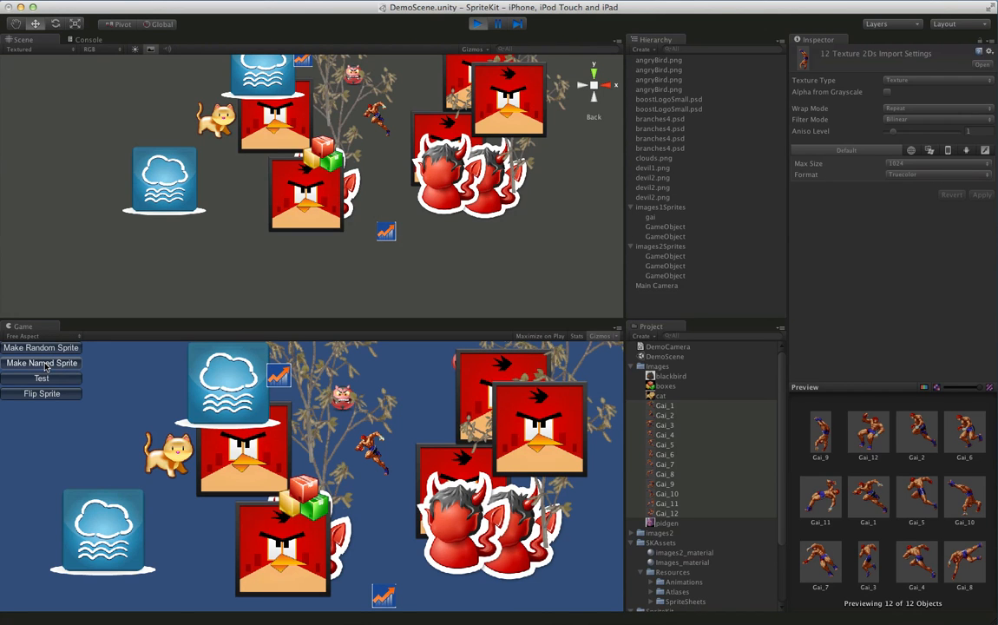
pyautogui.click(41, 347)
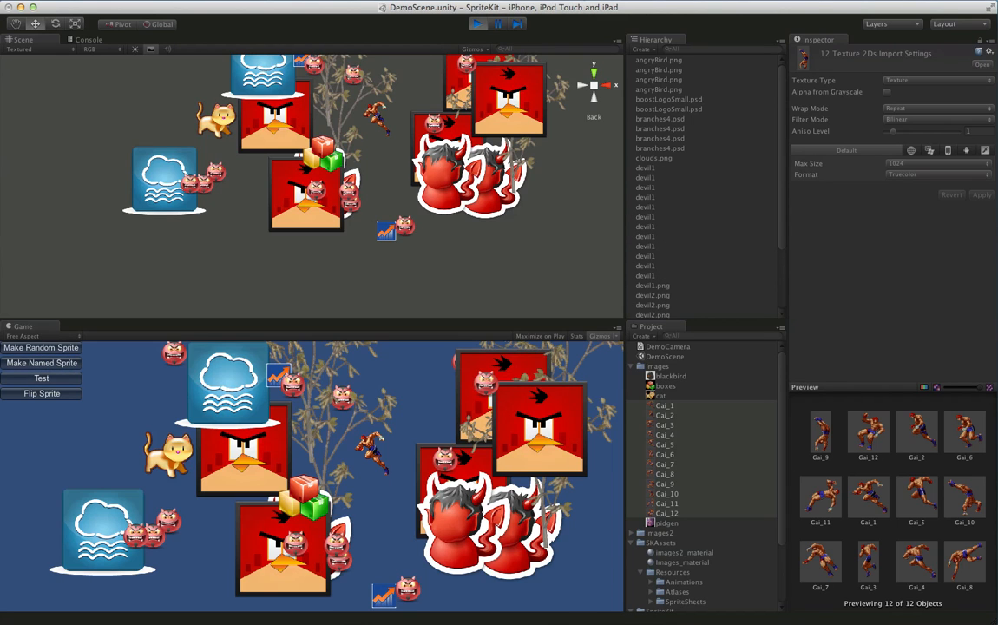
pyautogui.click(477, 23)
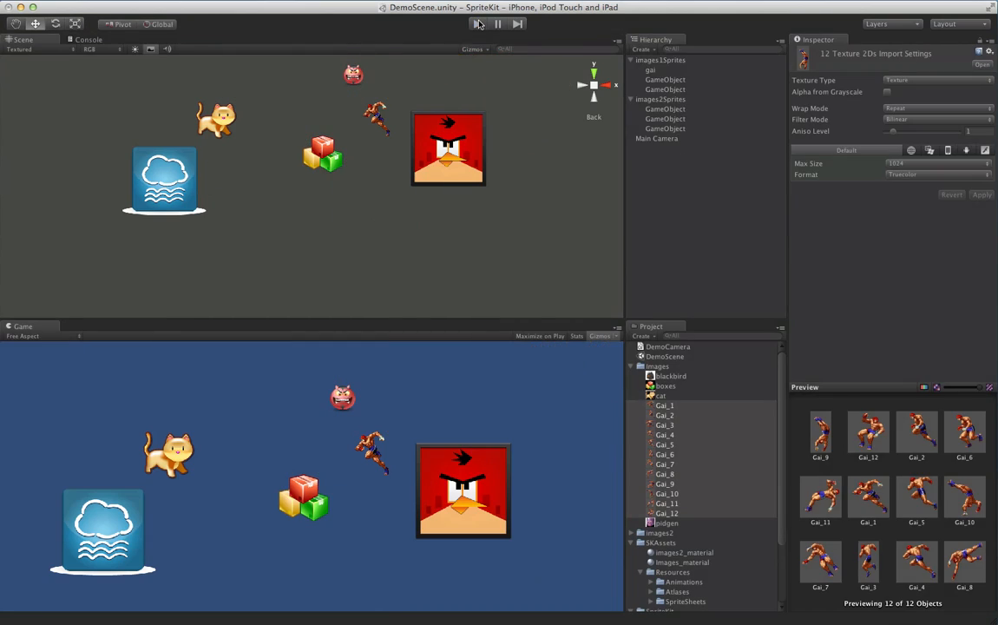
# - Run the game, reveal Animations/gai, and play the gai animation test on the fighter
pyautogui.click(478, 24)
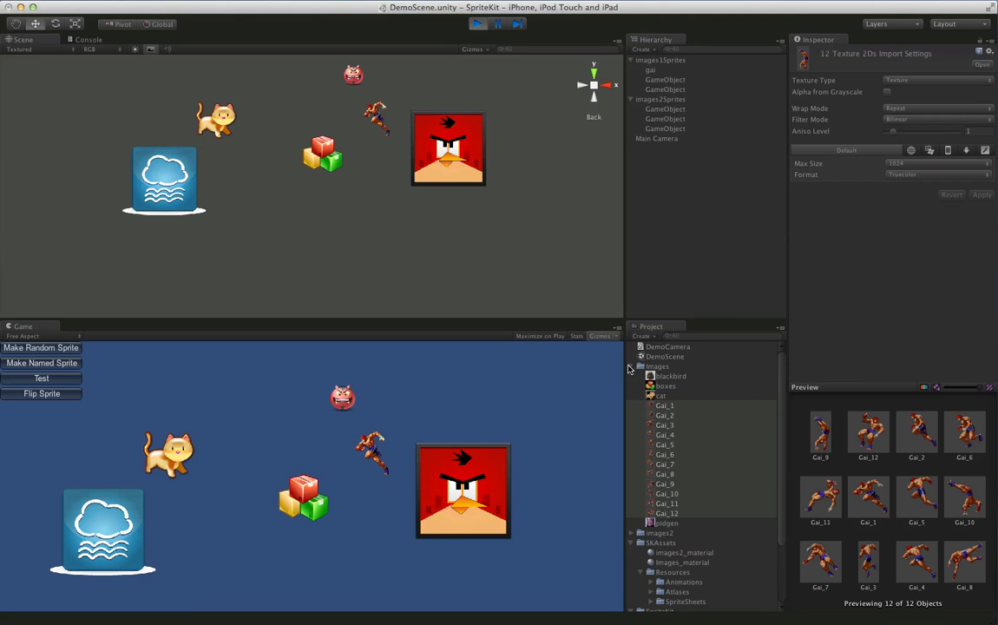
pyautogui.click(630, 365)
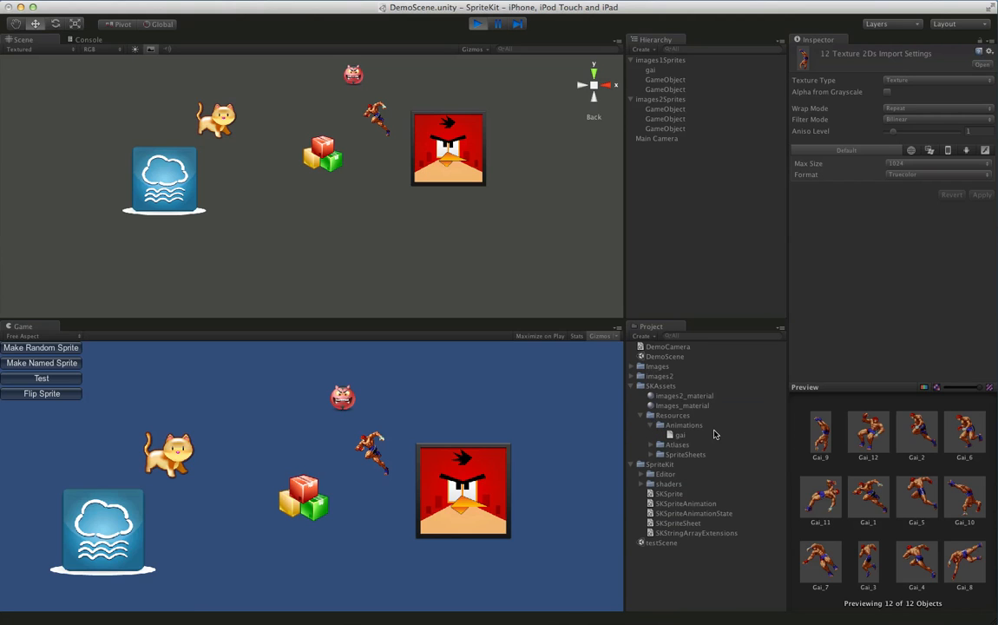
pyautogui.click(41, 377)
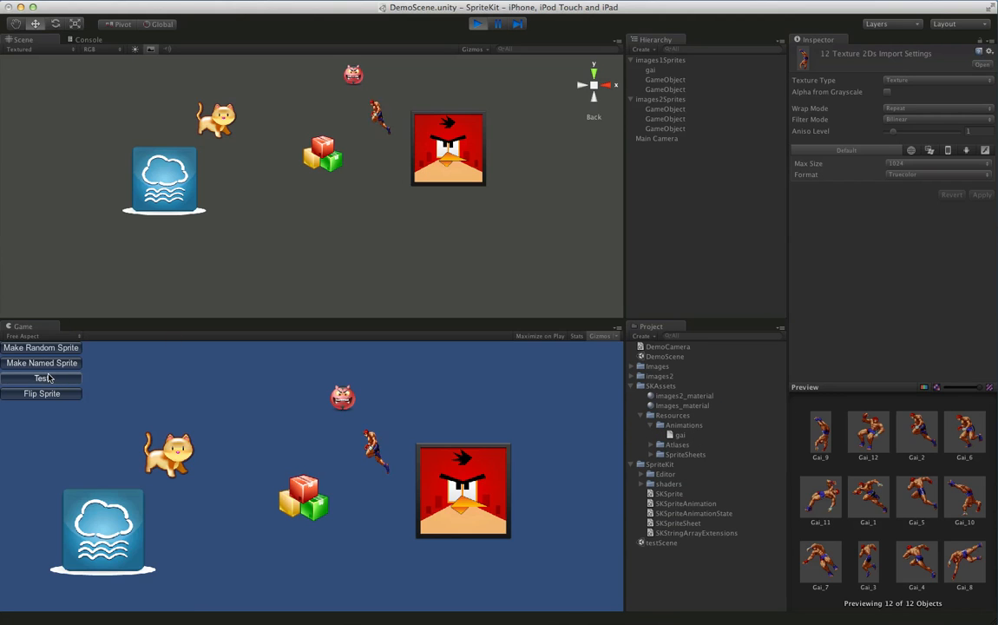
pyautogui.click(41, 377)
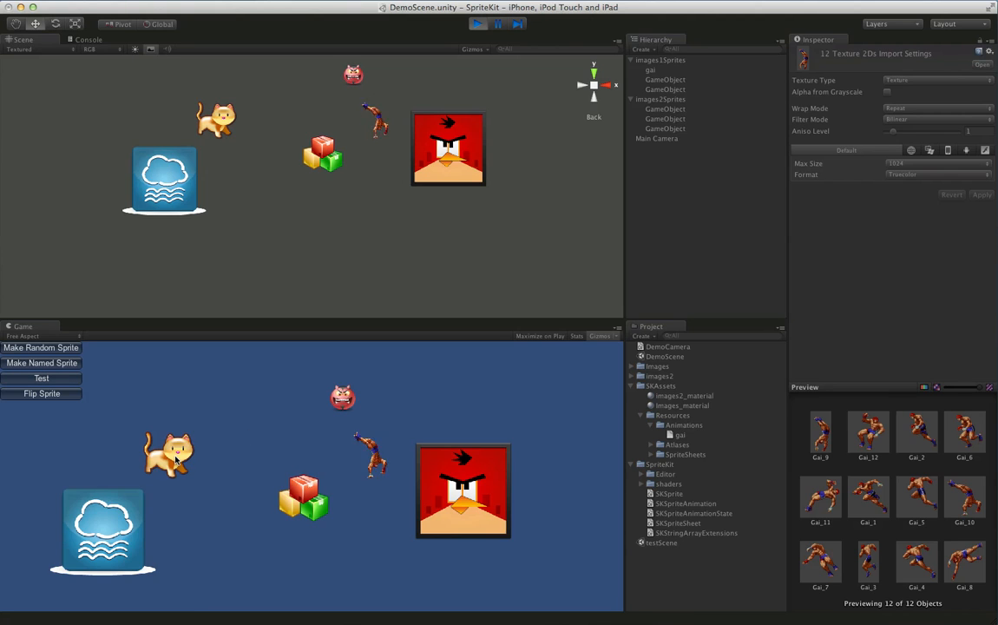
pyautogui.click(42, 393)
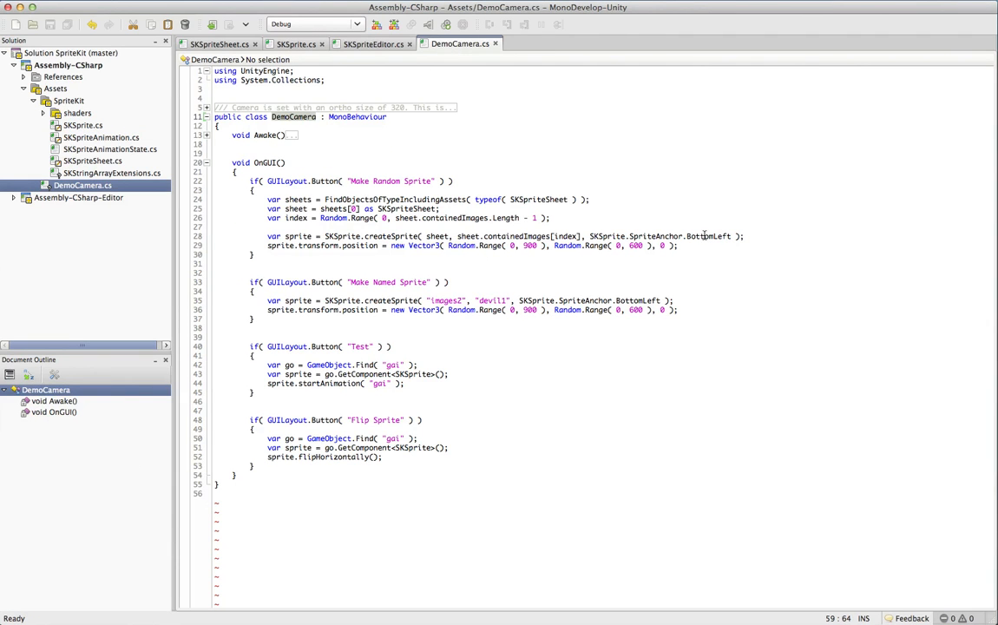
# - Highlight the createSprite call, images2 sheet name and startAnimation call in OnGUI
pyautogui.moveTo(267, 198); pyautogui.dragTo(678, 246)
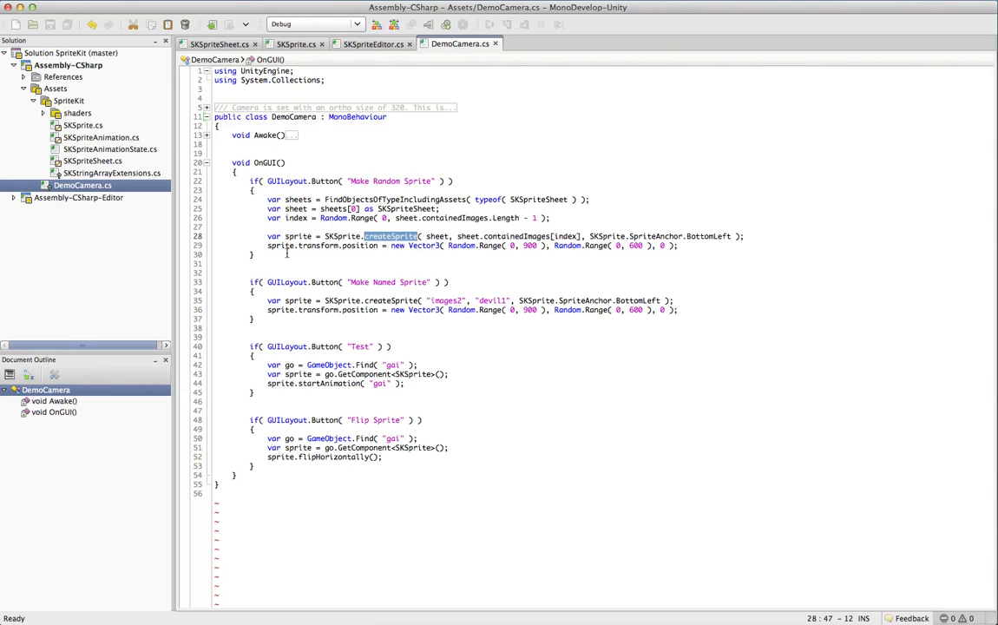
pyautogui.moveTo(693, 295)
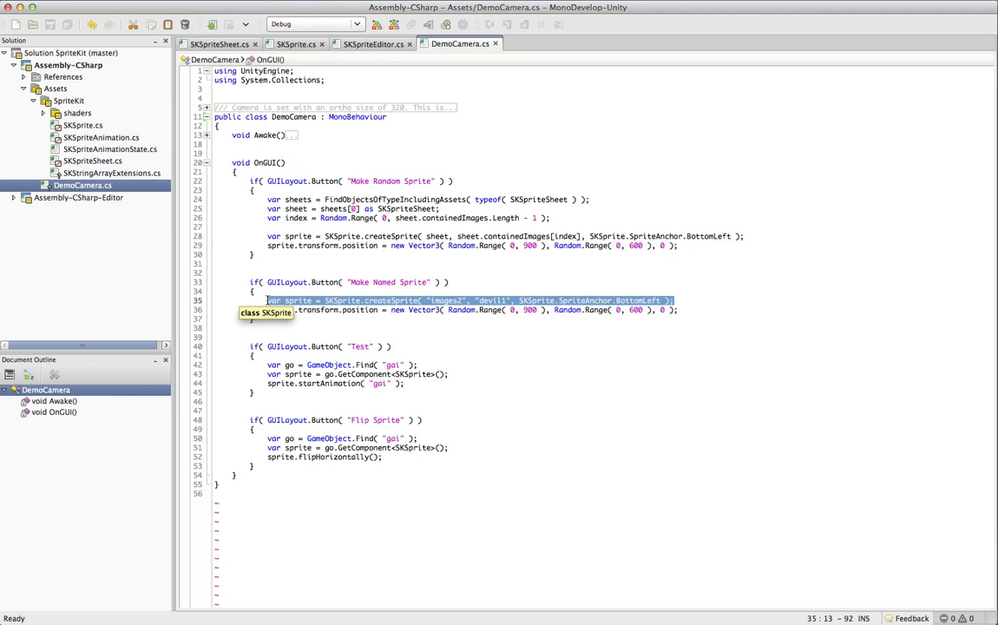
pyautogui.doubleClick(447, 300)
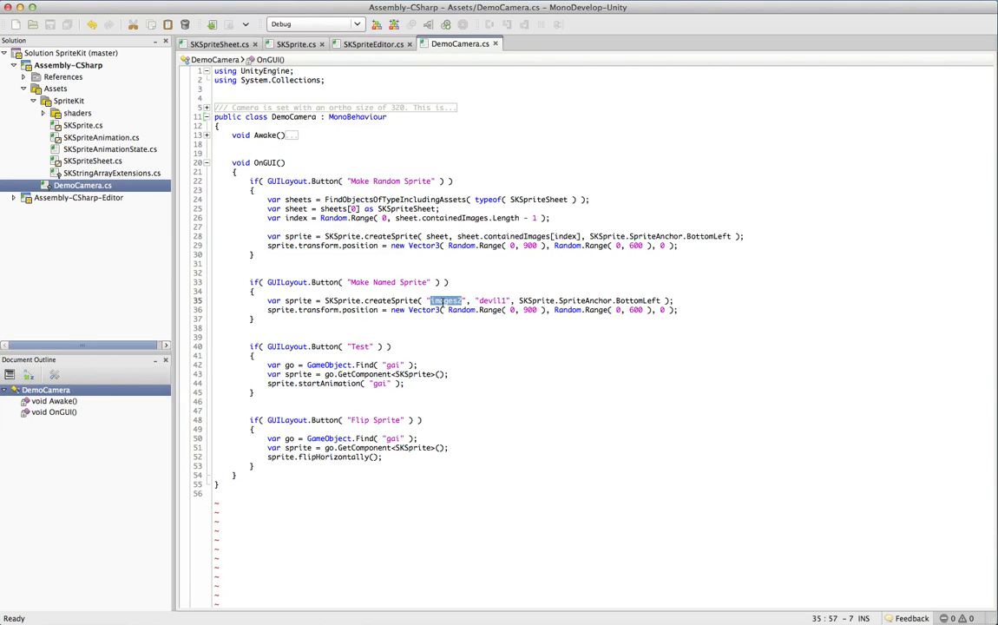
pyautogui.doubleClick(491, 300)
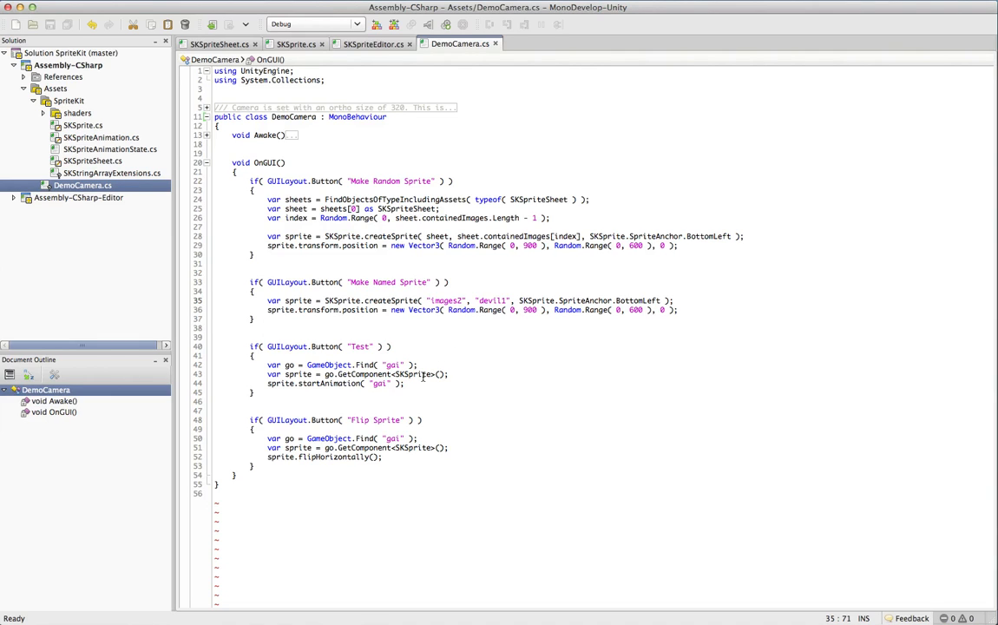
pyautogui.moveTo(271, 365); pyautogui.dragTo(404, 383)
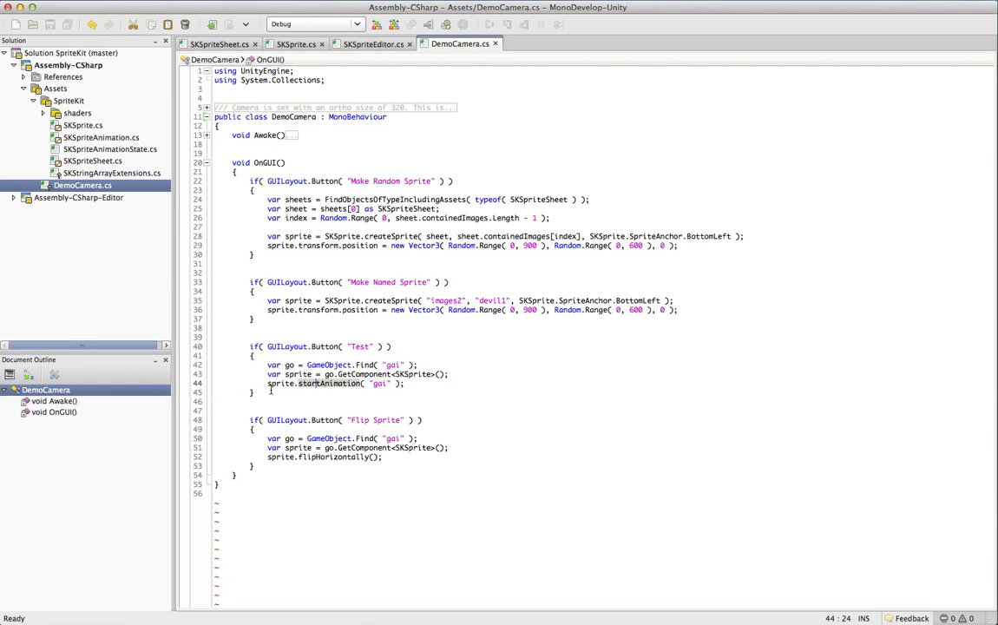
pyautogui.doubleClick(328, 384)
pyautogui.write('sprite')
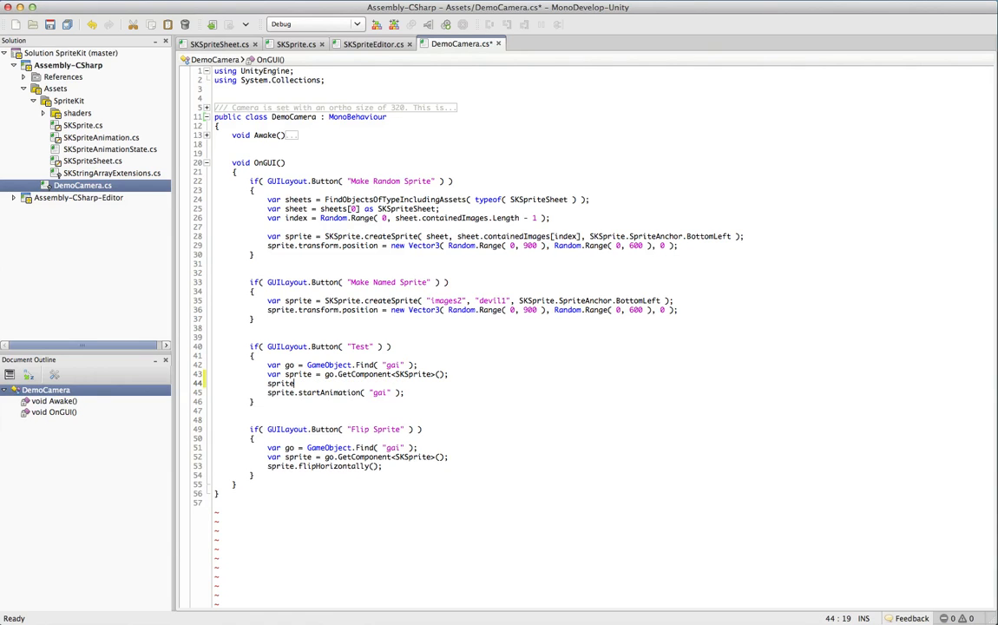
pyautogui.write('.currentAnimation.')
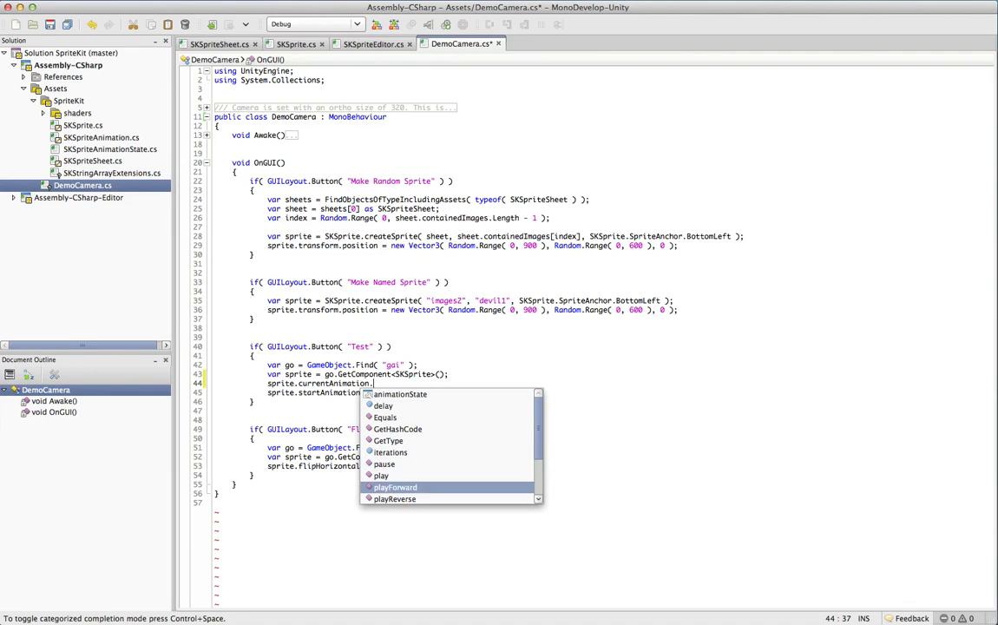
pyautogui.scroll(-3)
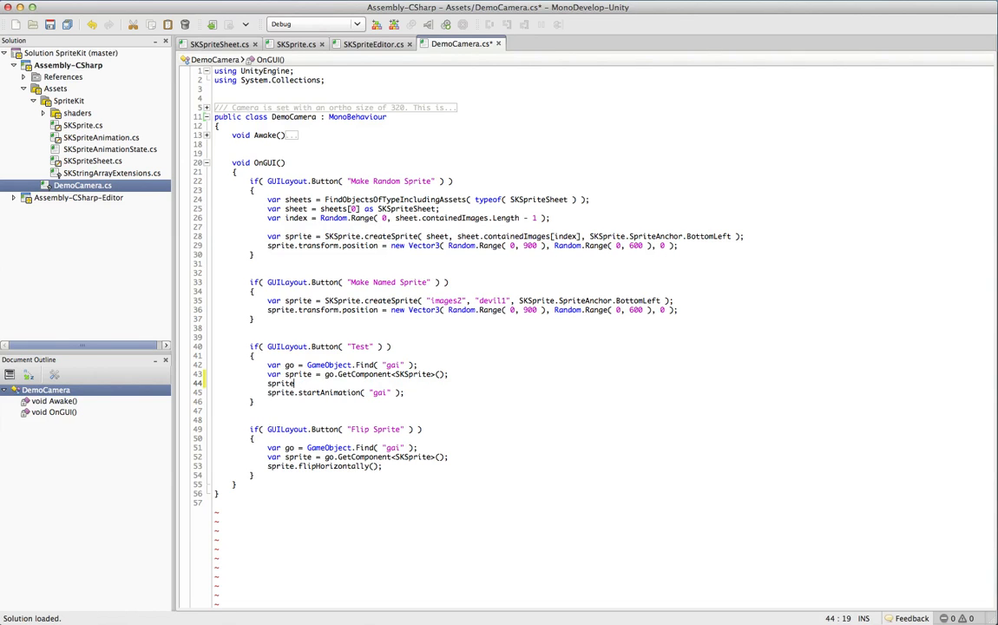
pyautogui.write('.')
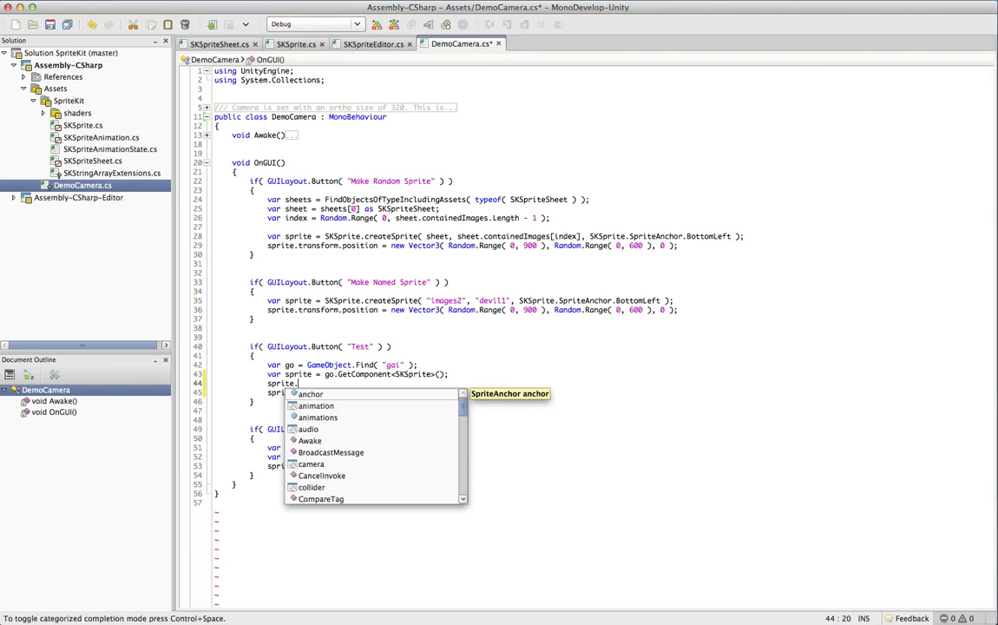
pyautogui.write('preloadAnimations')
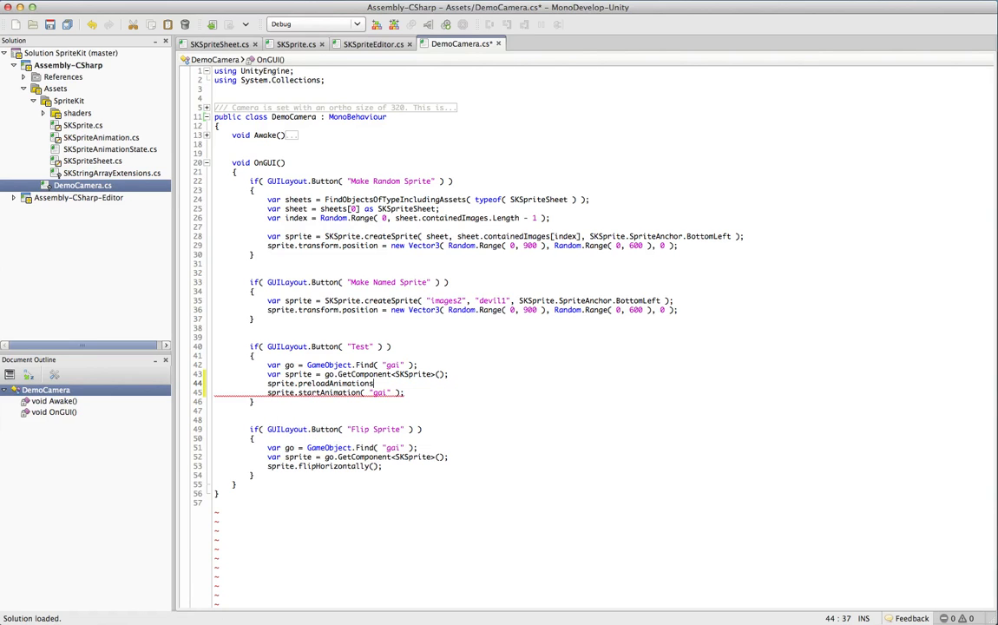
pyautogui.write('( "')
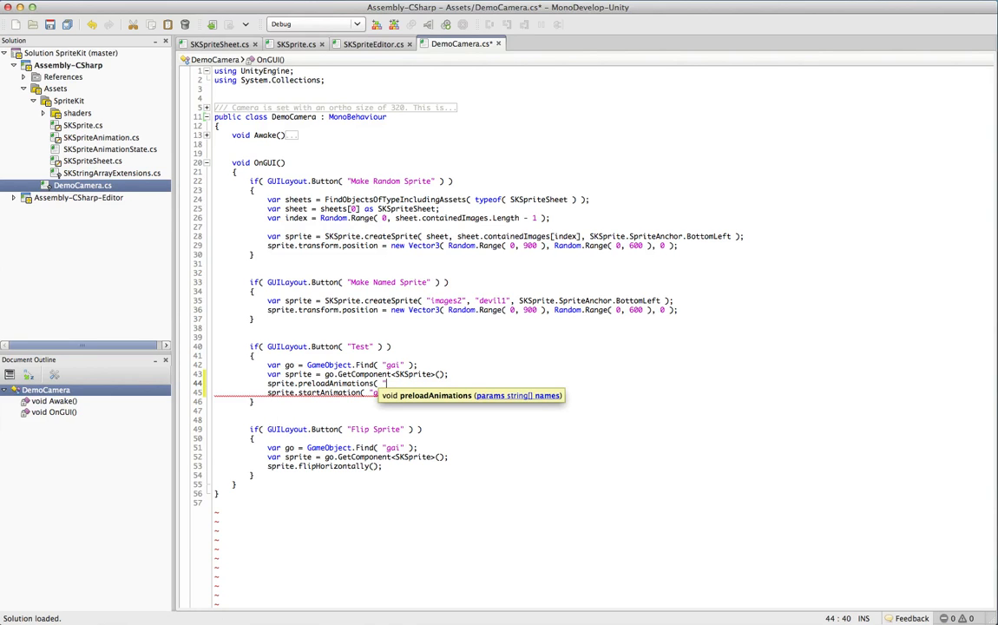
pyautogui.write('gai", "other",')
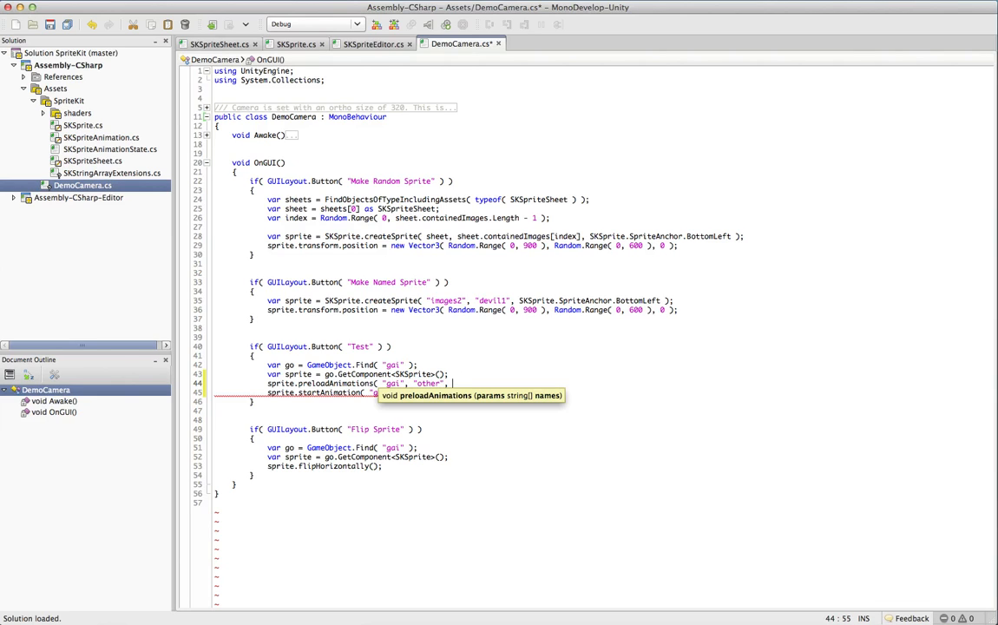
pyautogui.write('"ready" );')
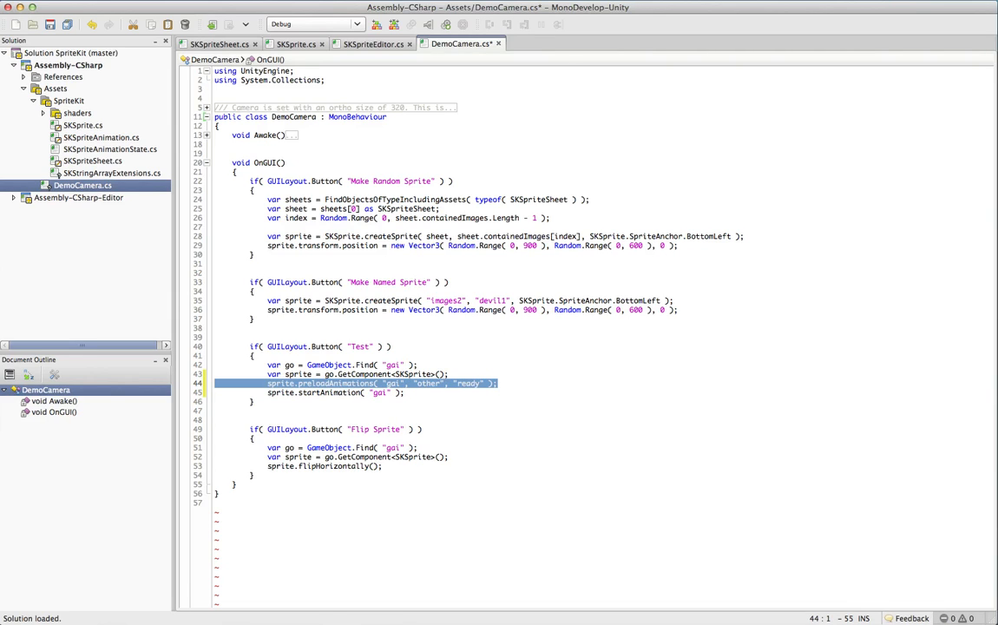
pyautogui.press('Delete')
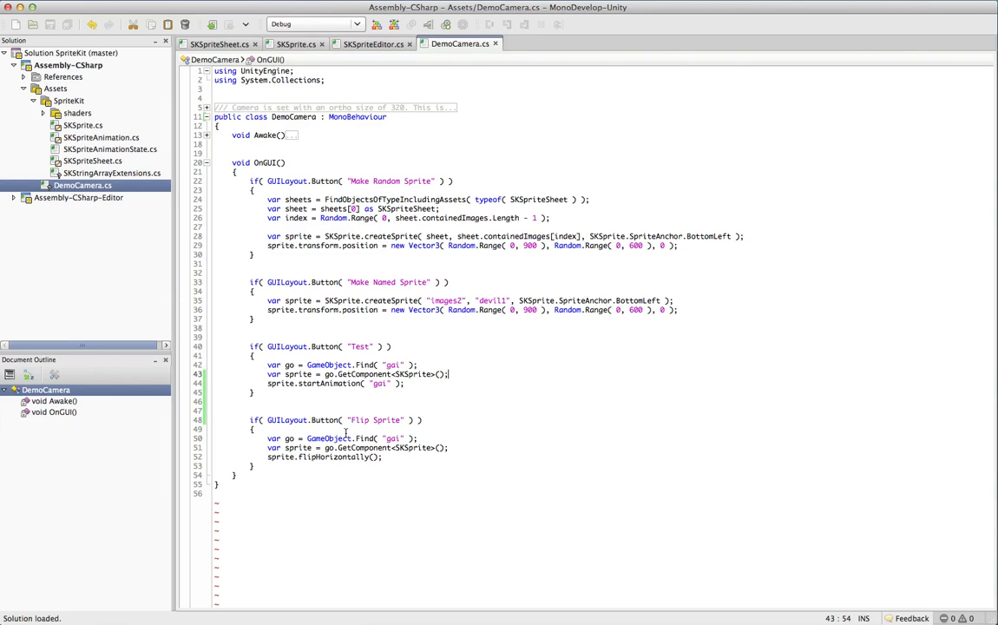
# - Return to Unity's DemoScene and dismiss the open SpriteKit menu
pyautogui.doubleClick(334, 456)
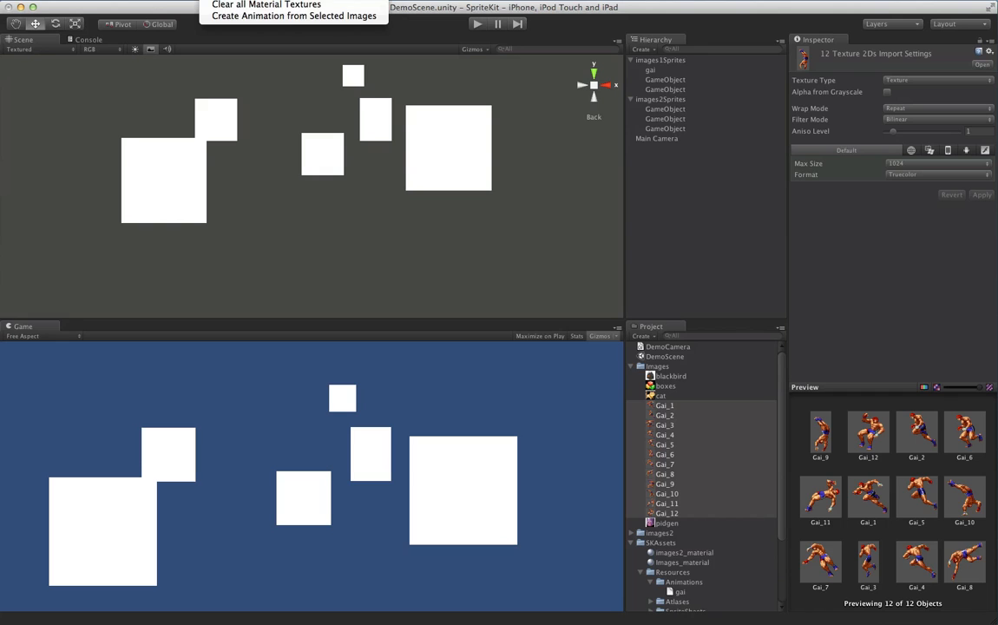
pyautogui.click(266, 5)
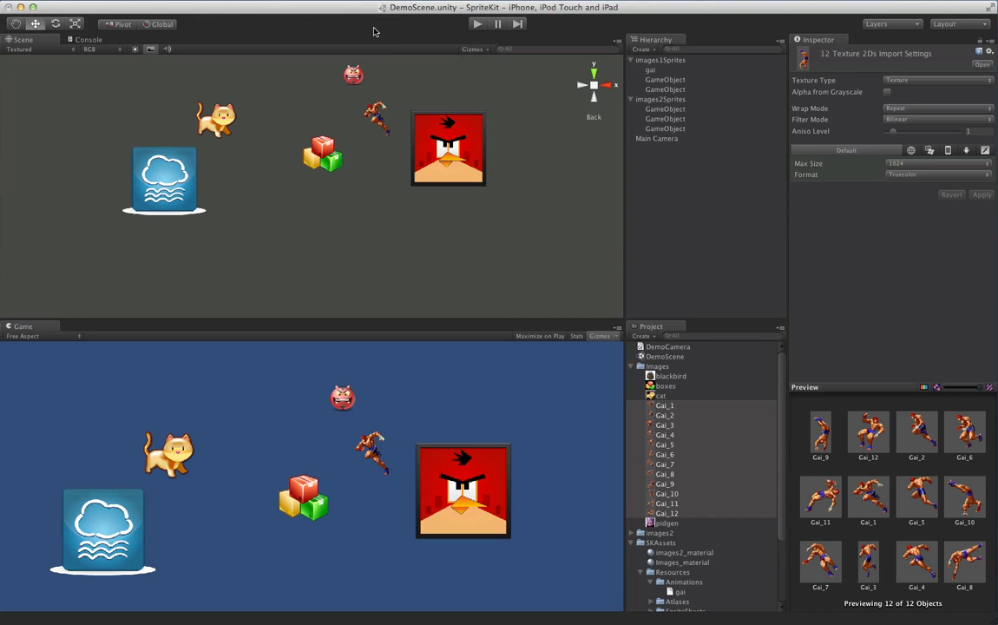